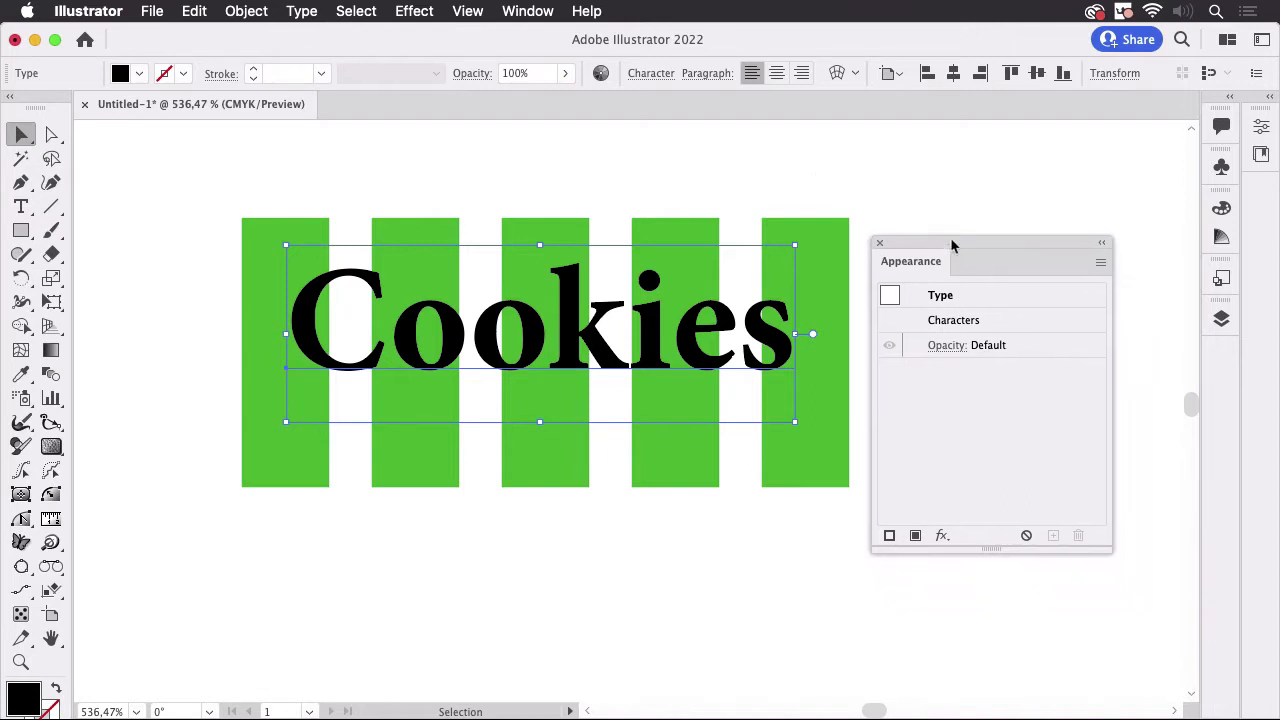
- Select the Cookies text, deselect it and select it again
left_click(544, 336)
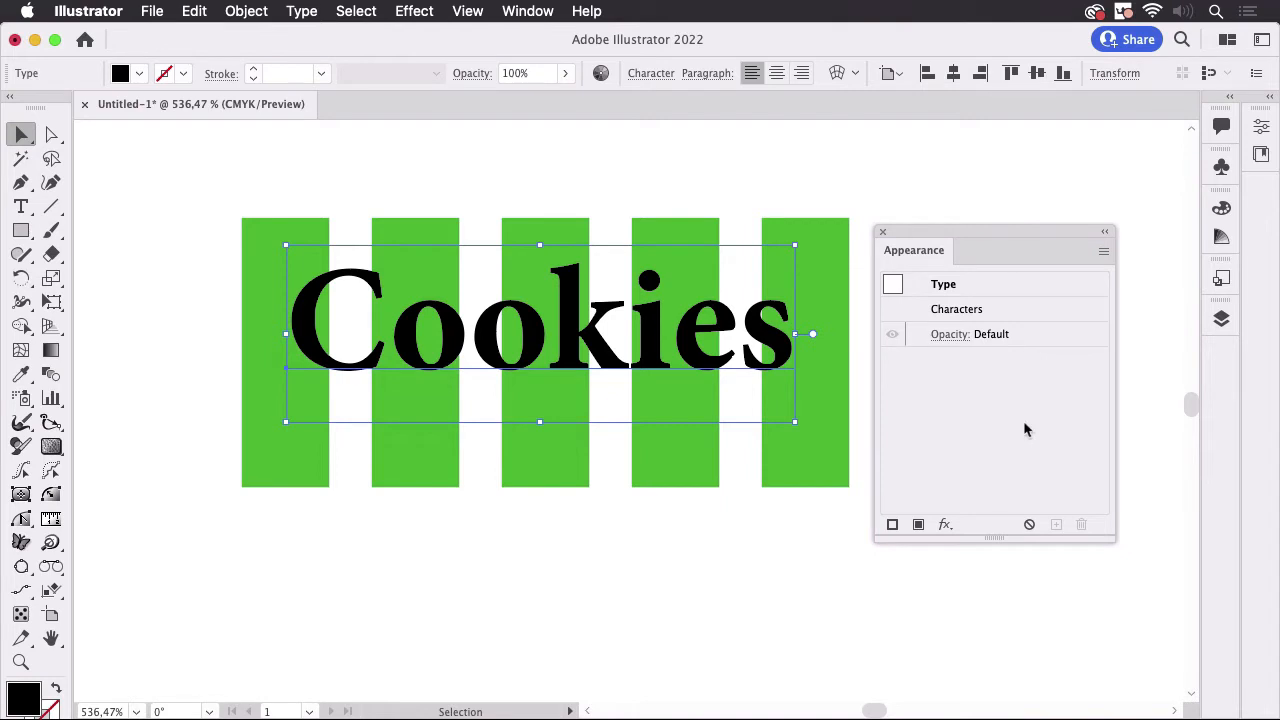
mouse_move(984, 436)
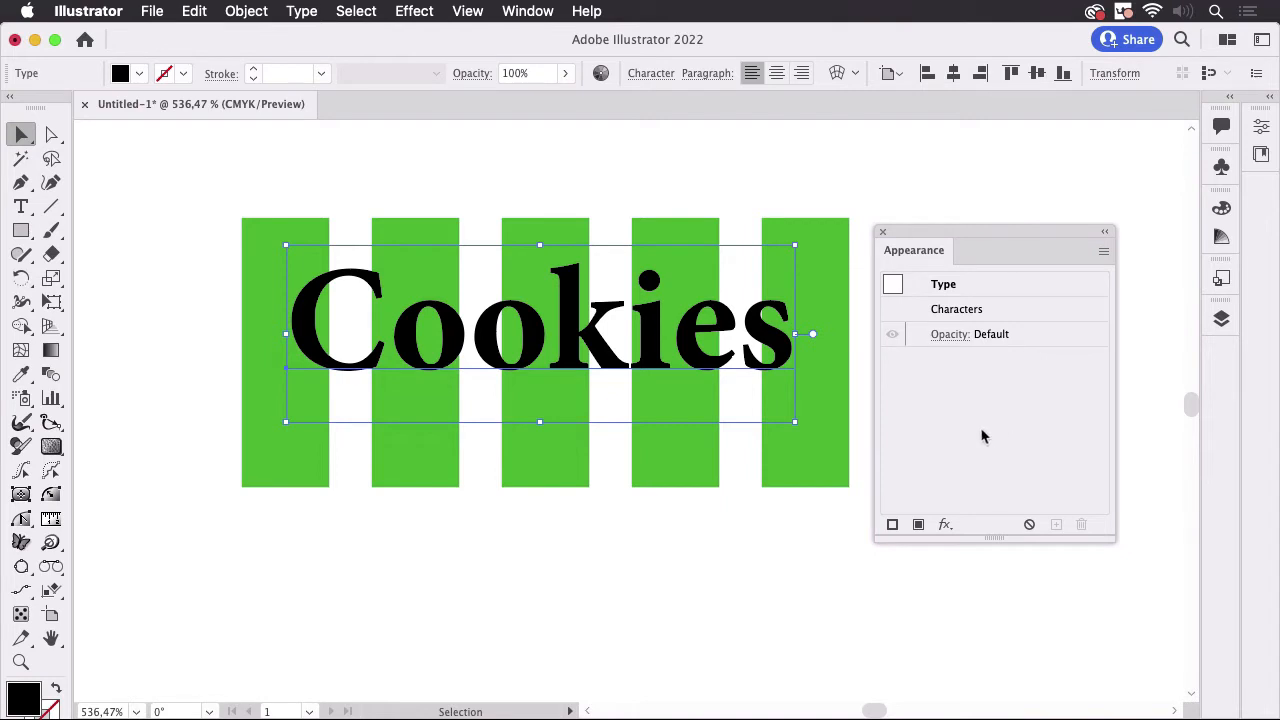
mouse_move(536, 32)
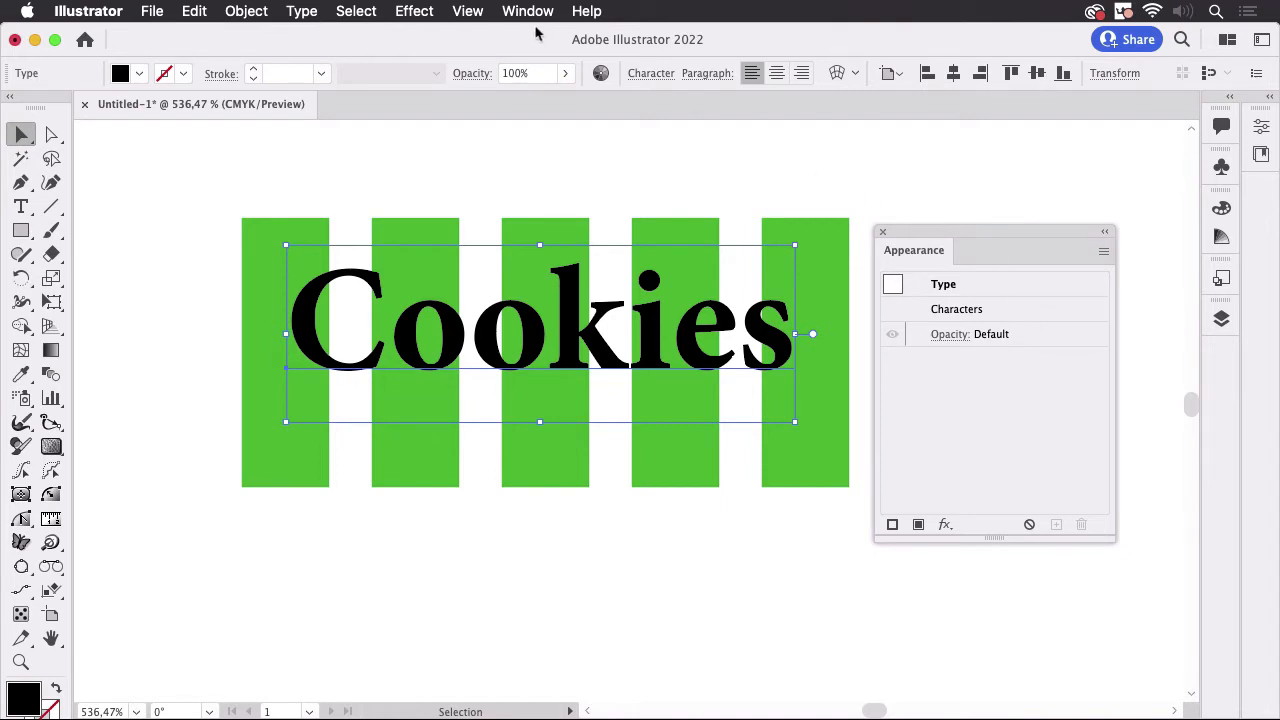
left_click(528, 12)
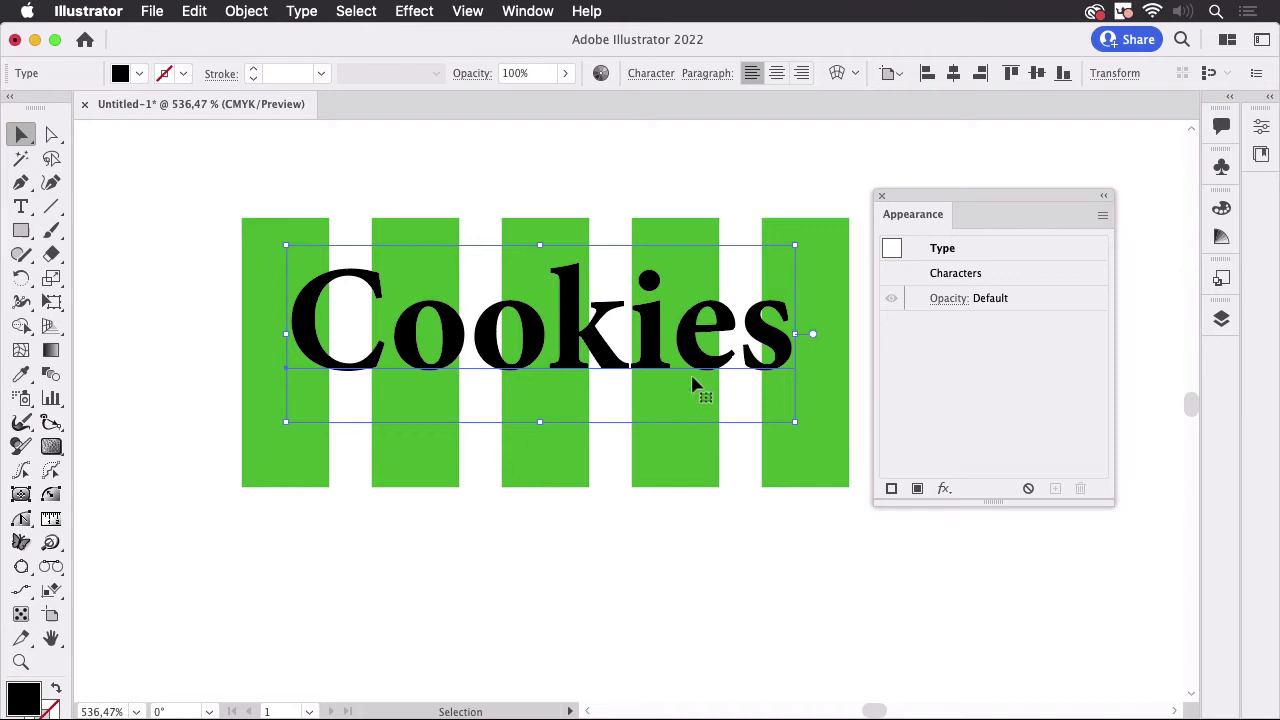
mouse_move(690, 176)
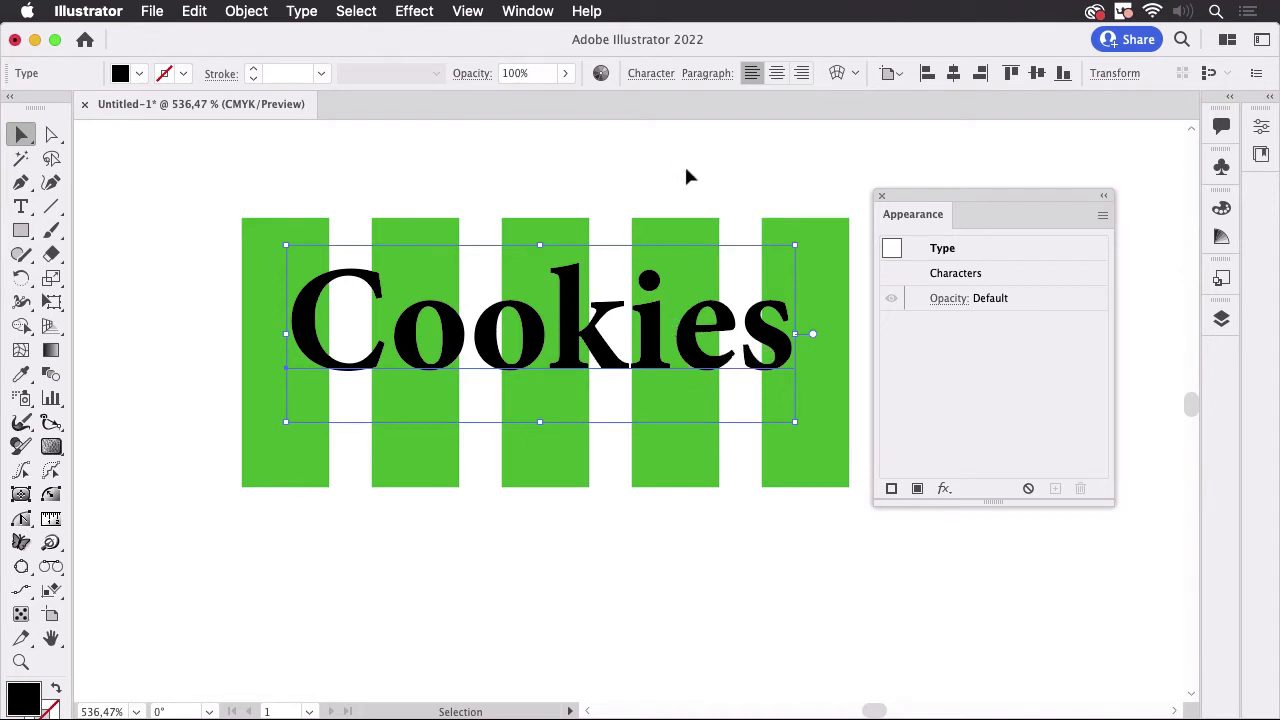
mouse_move(156, 178)
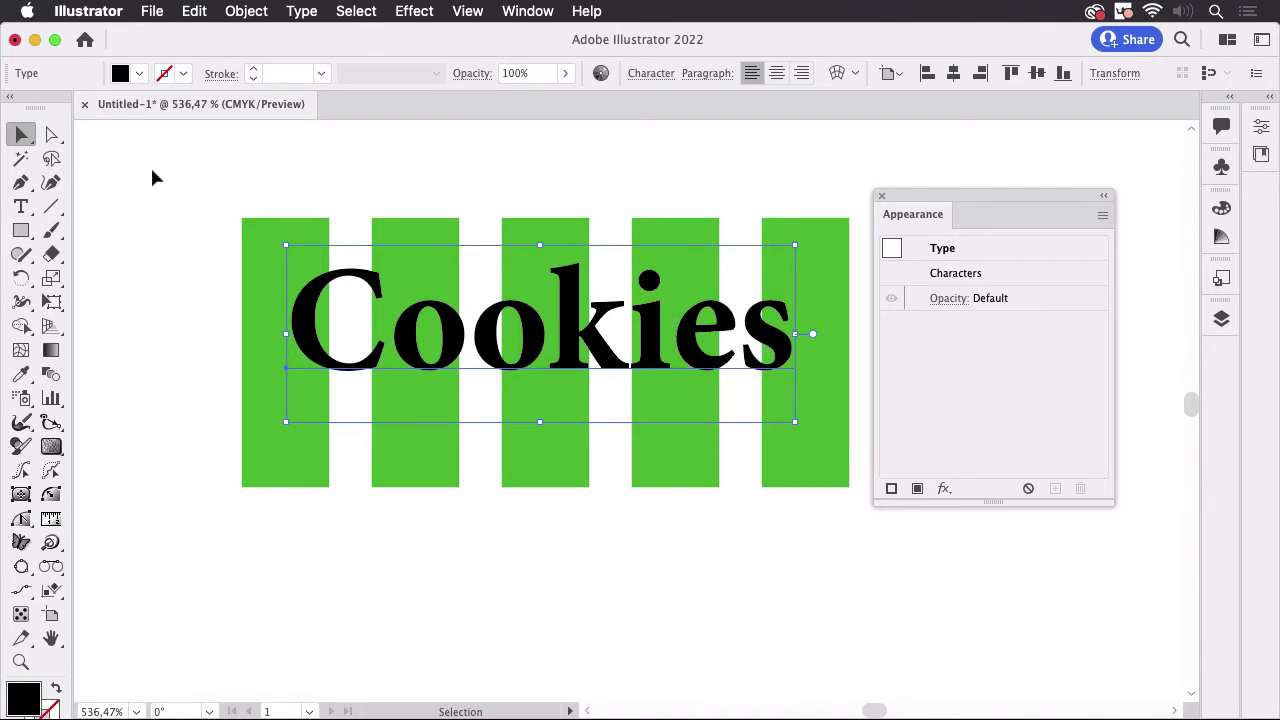
left_click(670, 250)
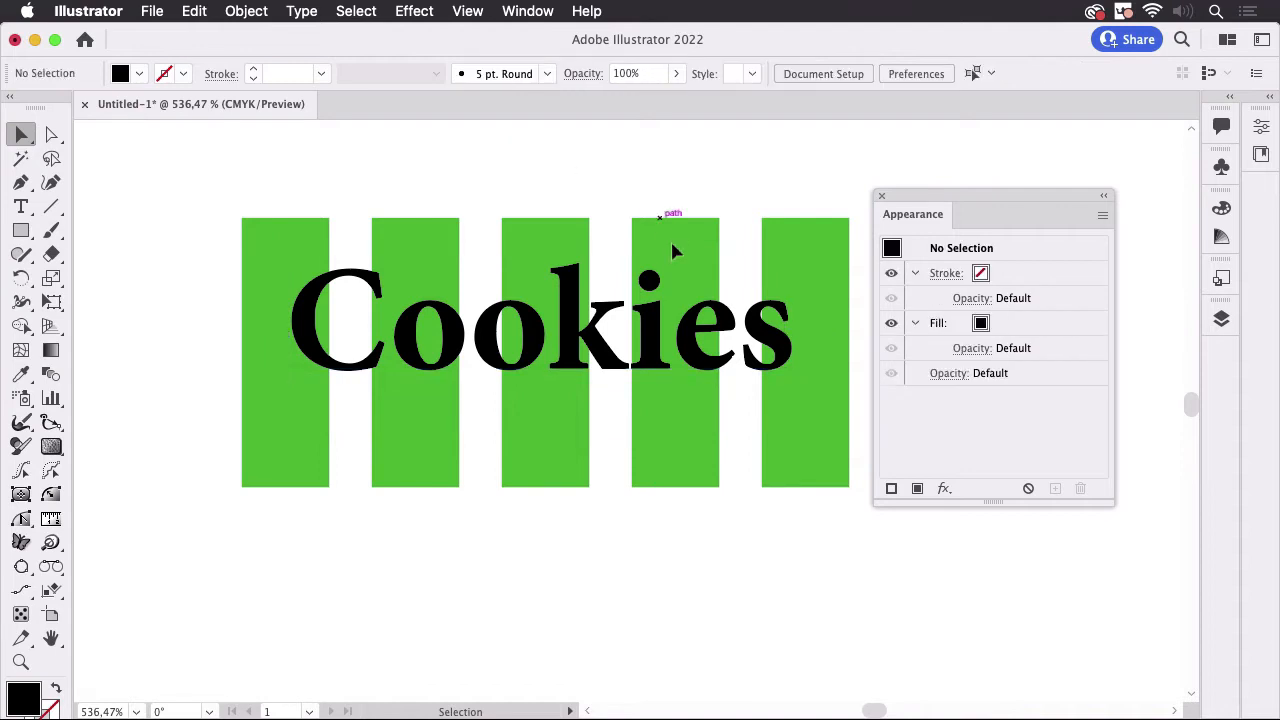
left_click(540, 320)
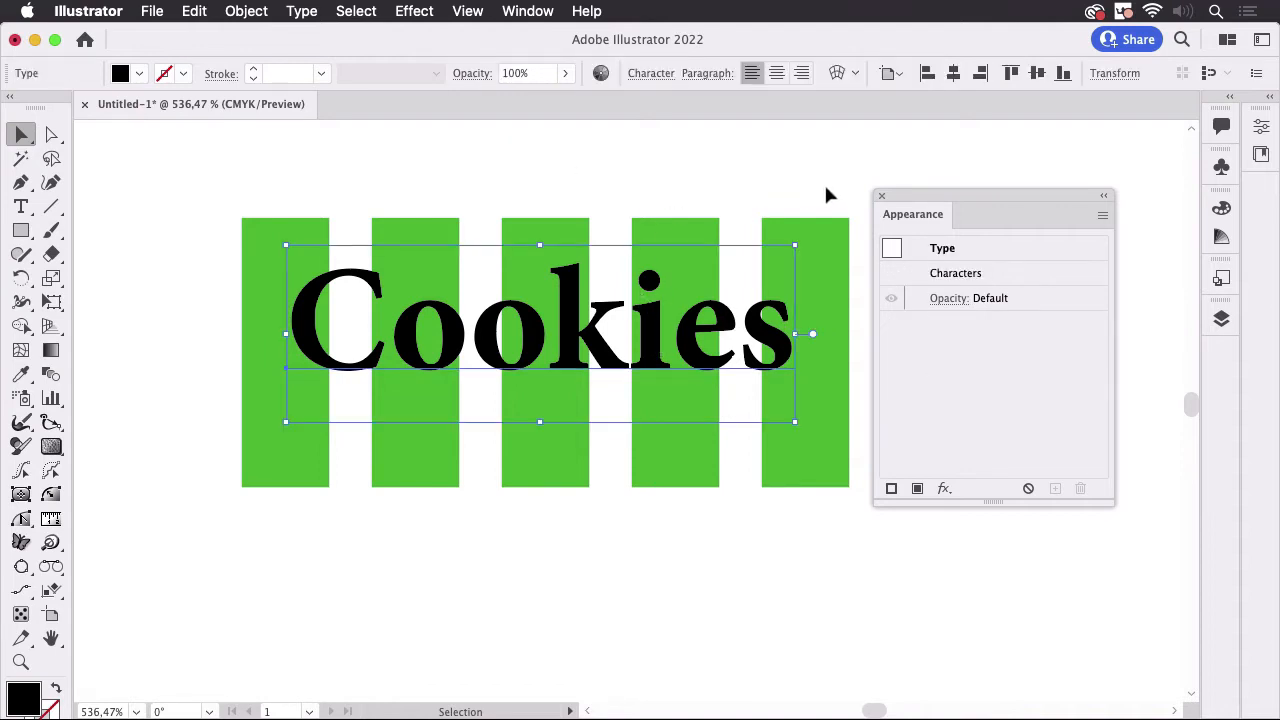
mouse_move(1032, 252)
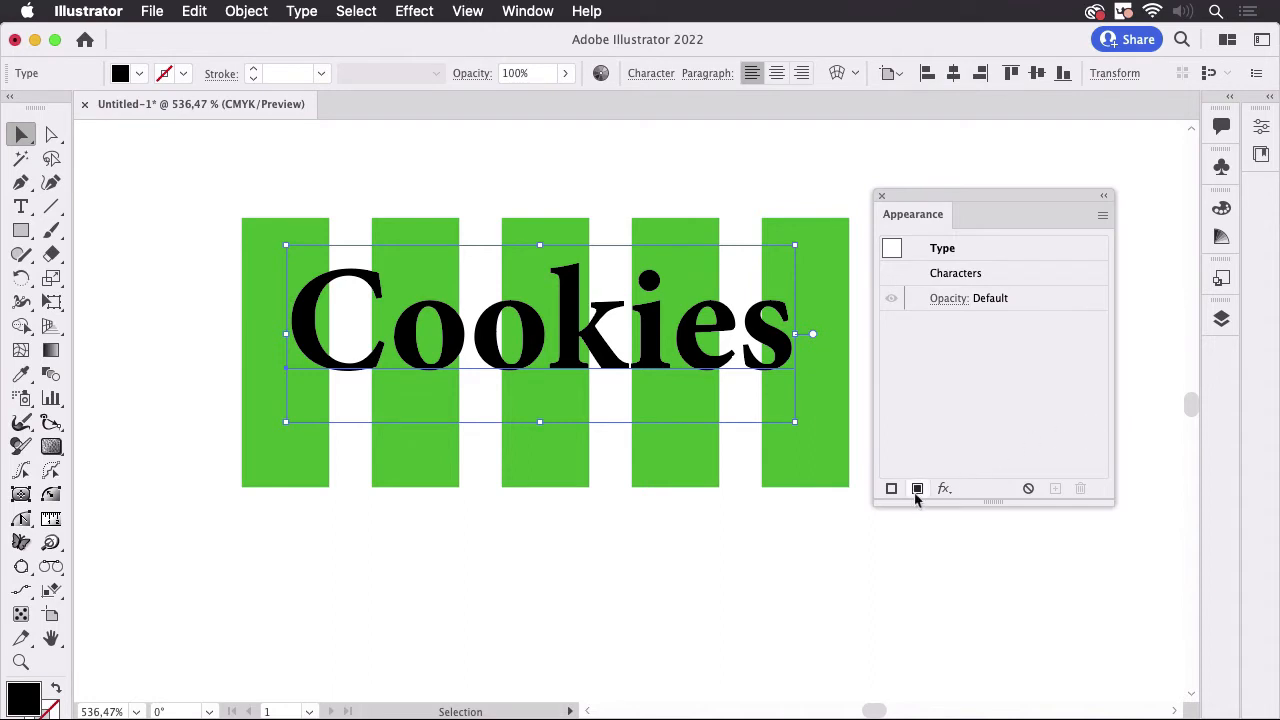
- Add a new red fill to the Cookies text in the Appearance panel
left_click(916, 488)
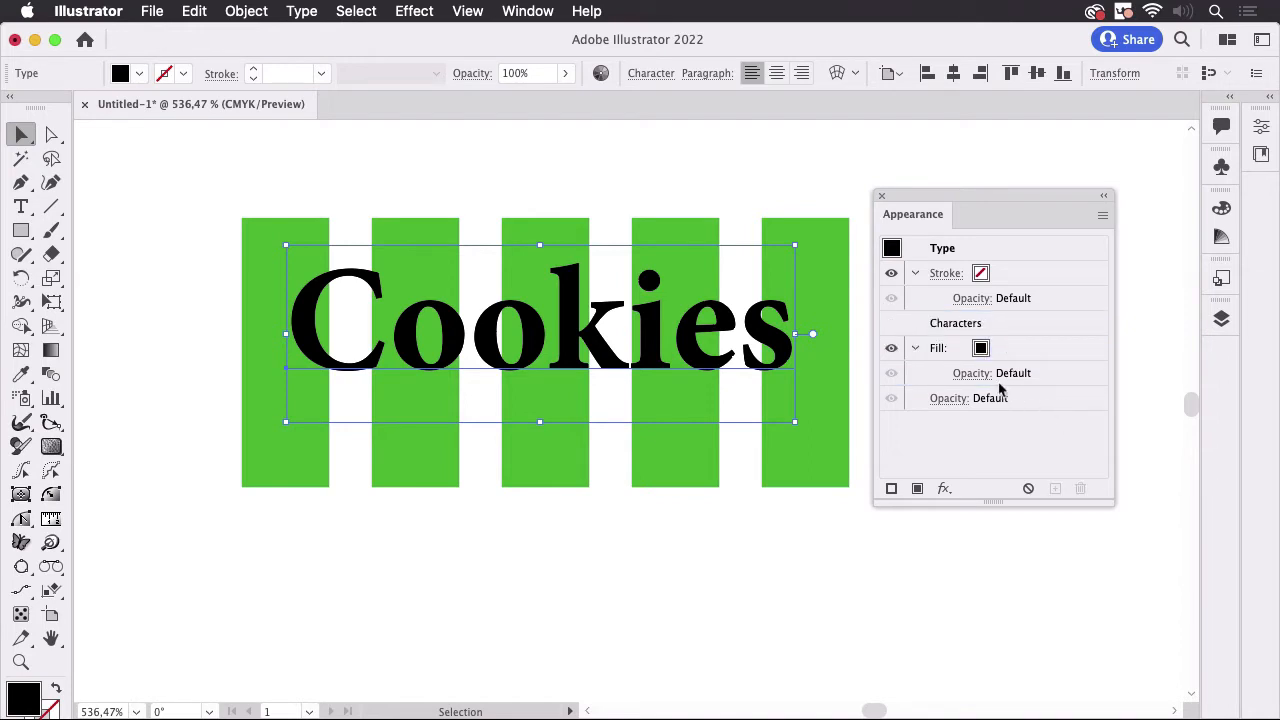
mouse_move(996, 348)
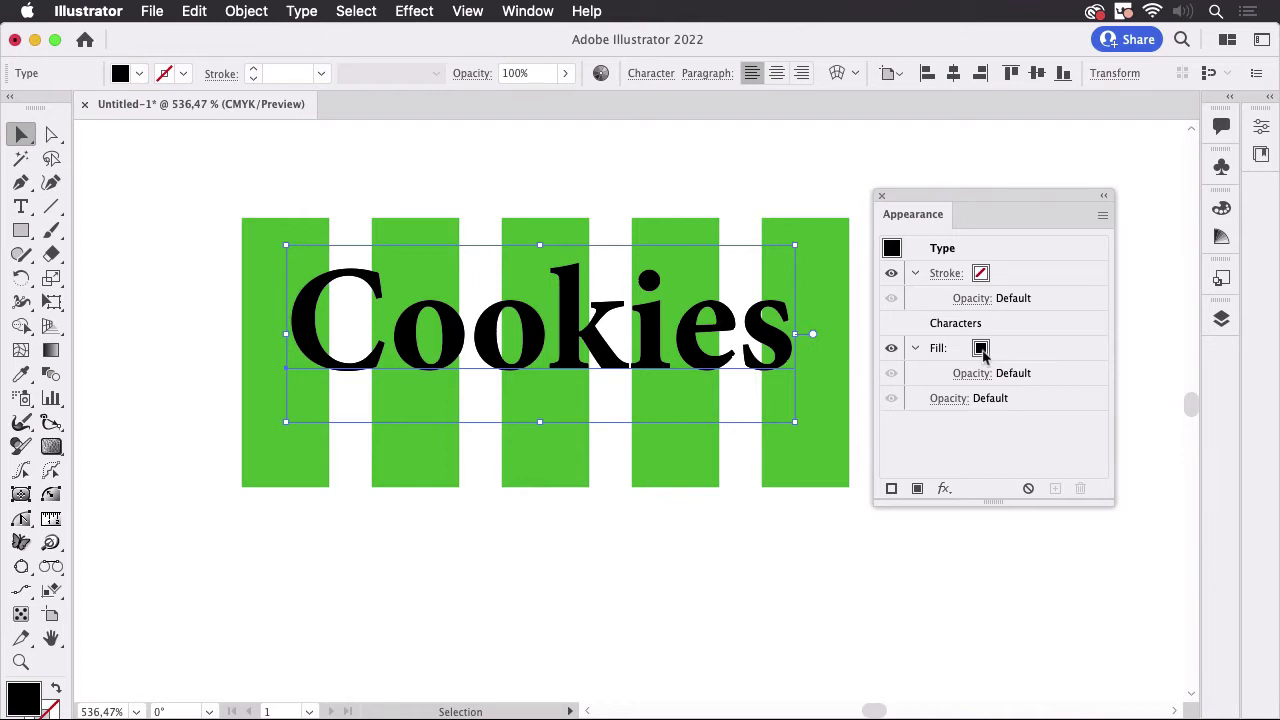
left_click(980, 348)
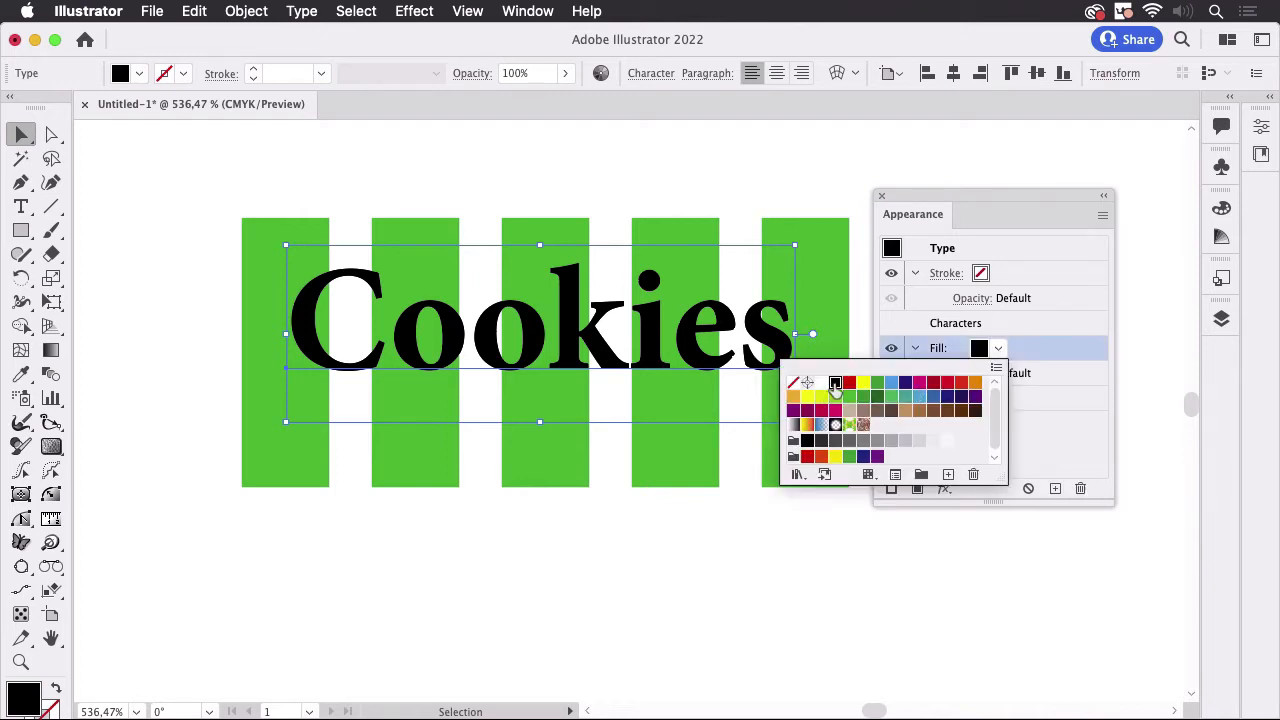
left_click(850, 382)
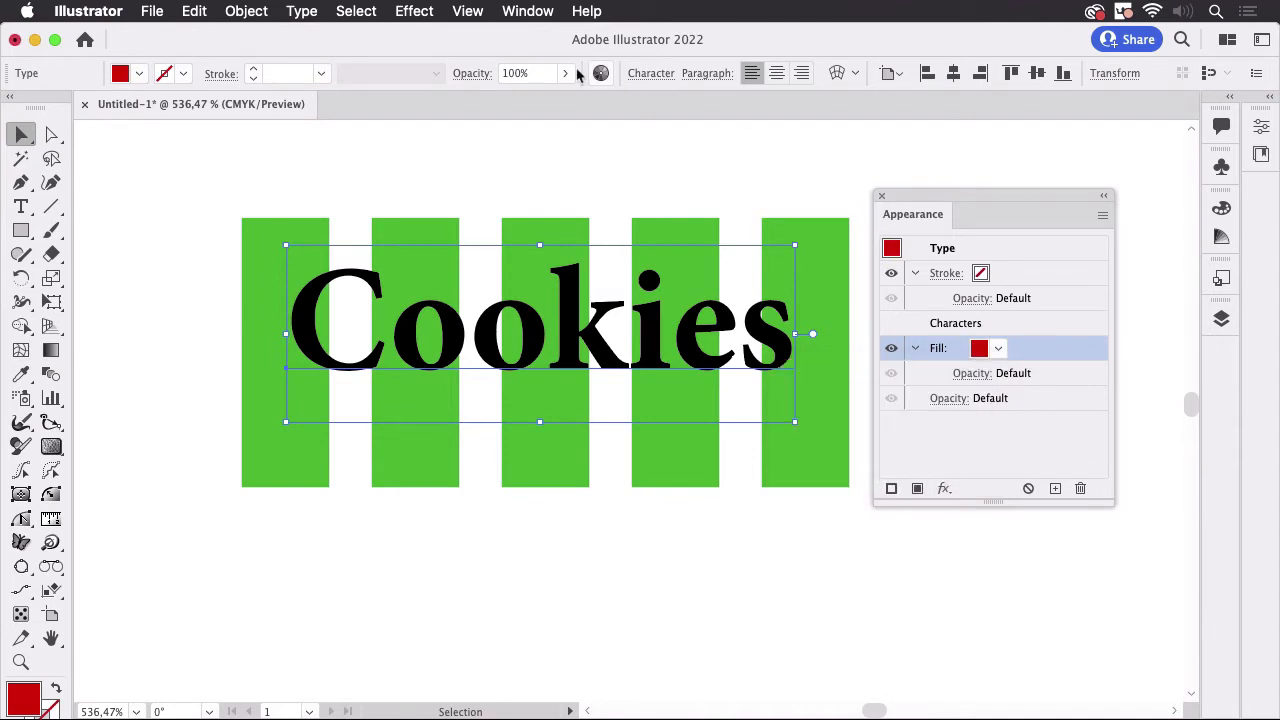
left_click(414, 12)
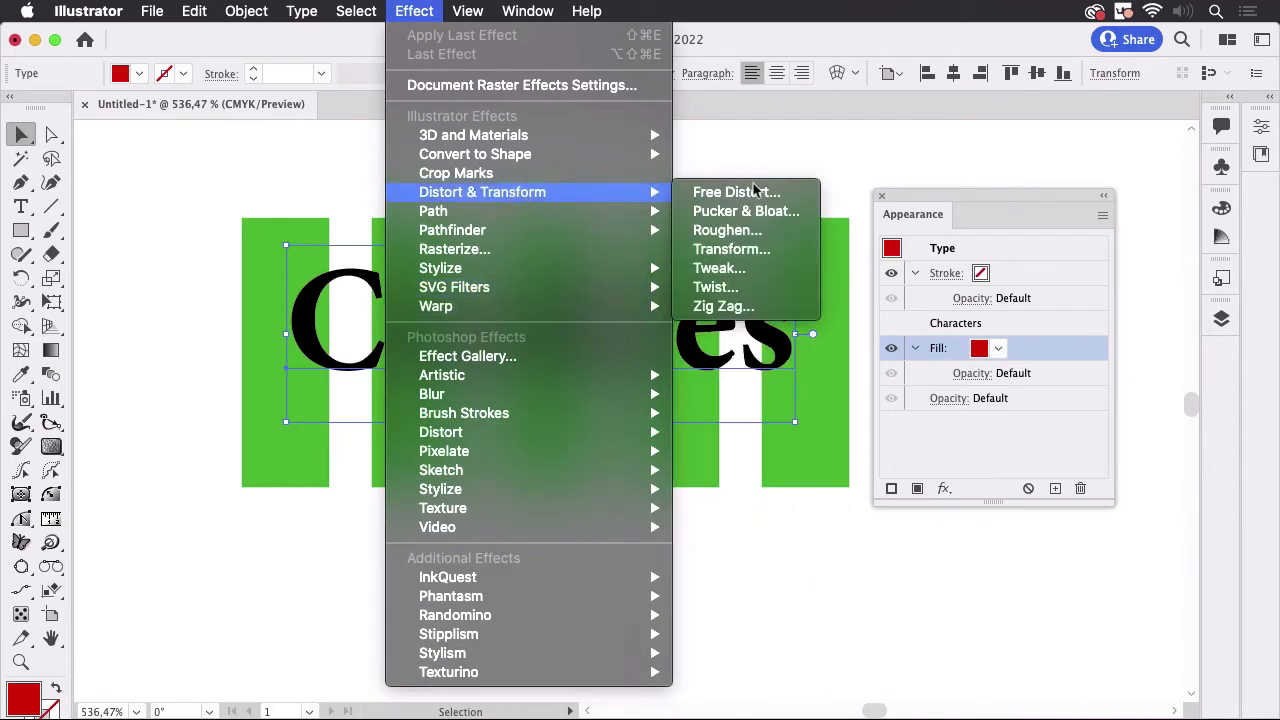
- Apply a Transform effect moving the red fill 0.3 mm horizontally and vertically
left_click(730, 248)
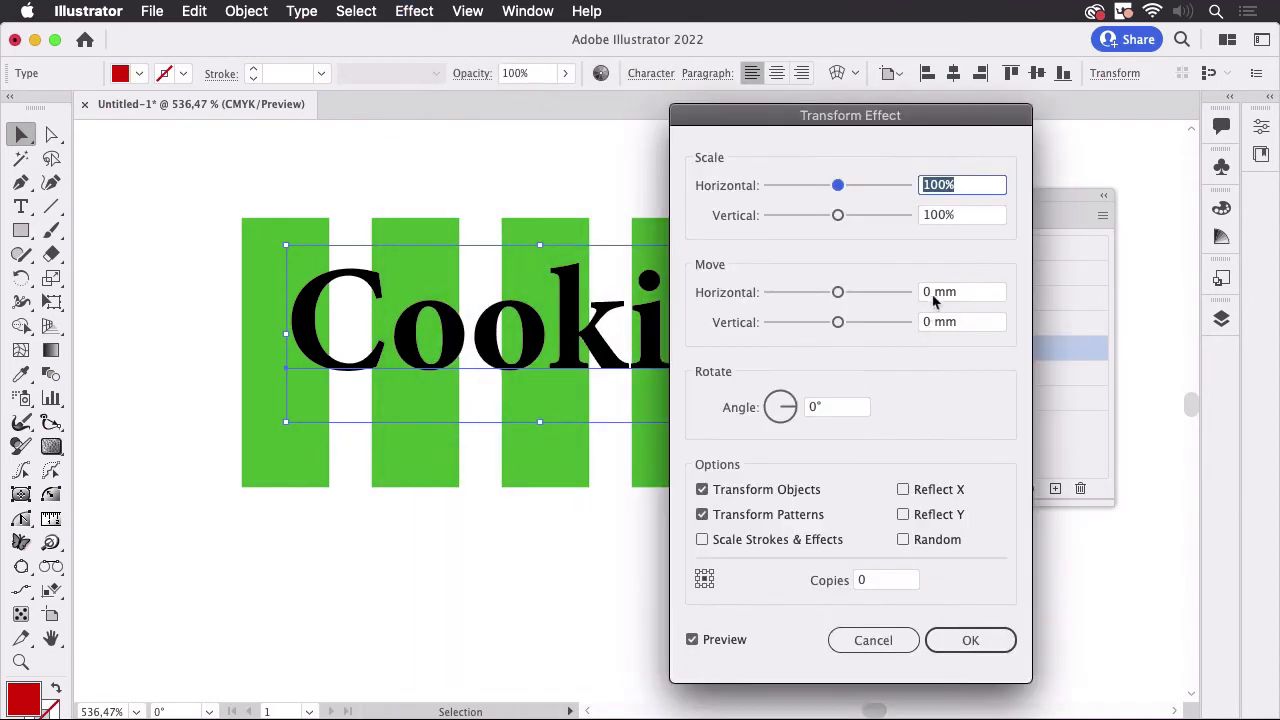
left_click_drag(838, 292, 844, 292)
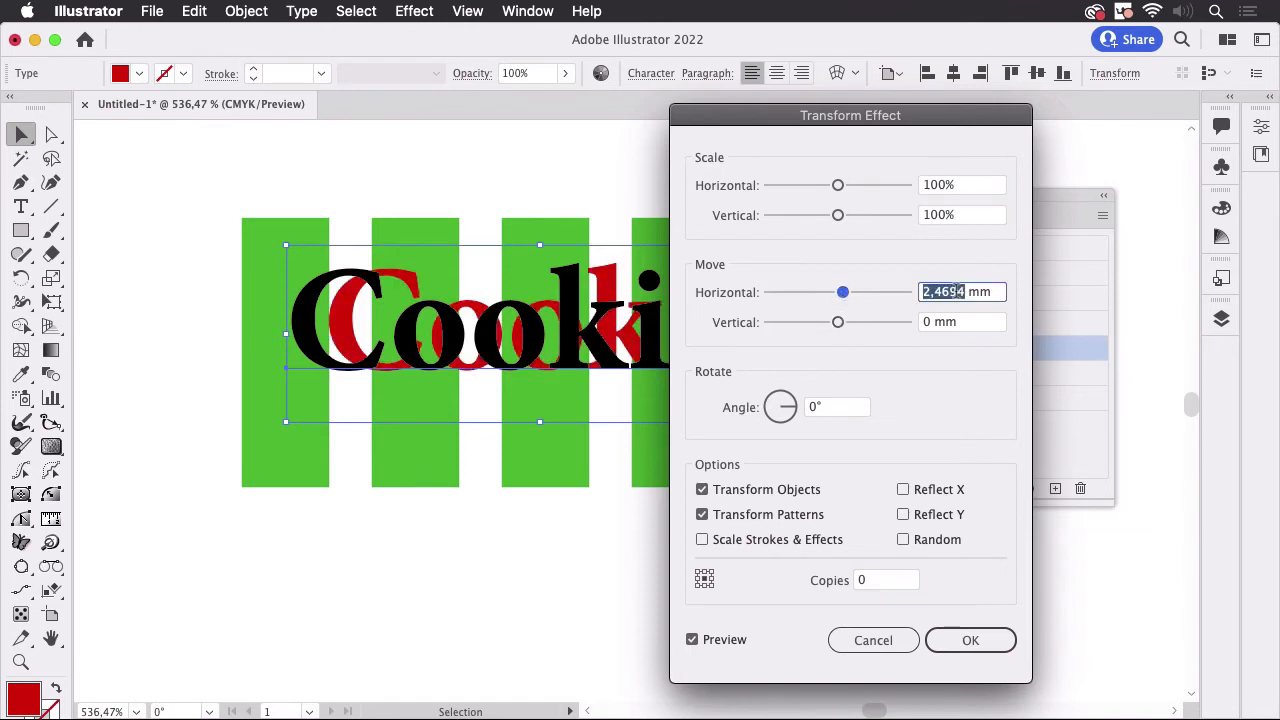
type("0,3 mm")
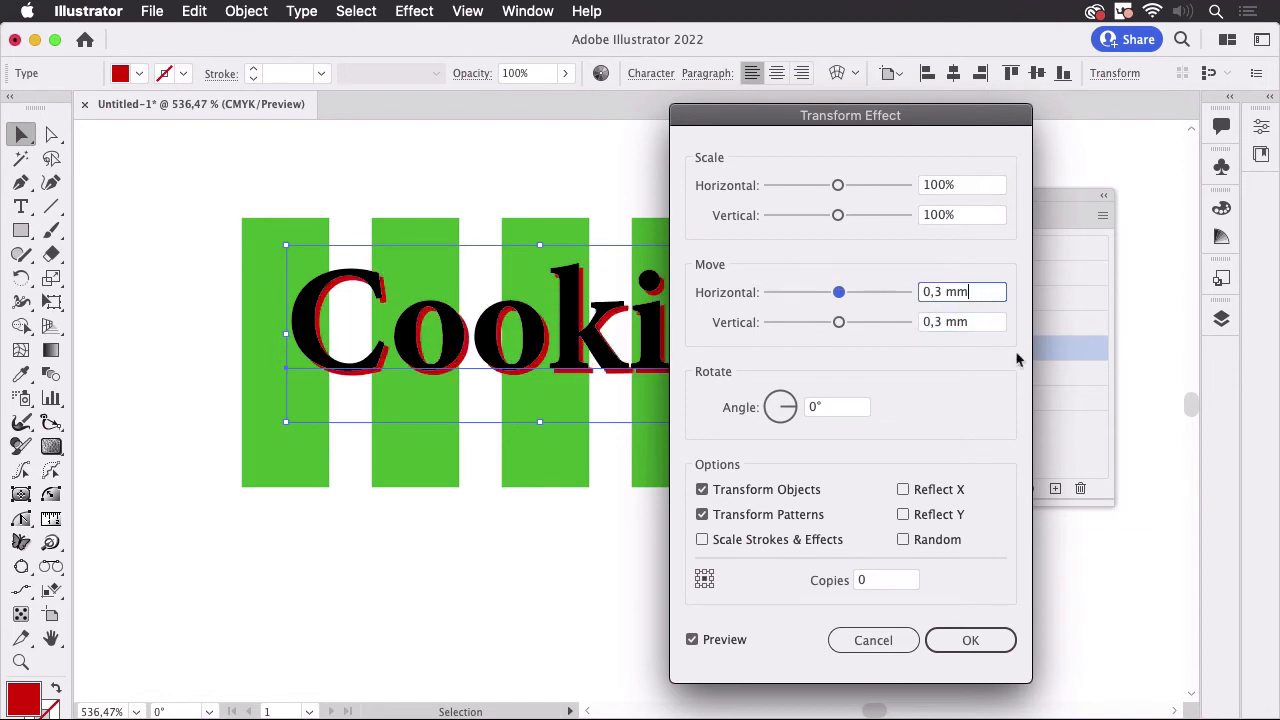
left_click(968, 640)
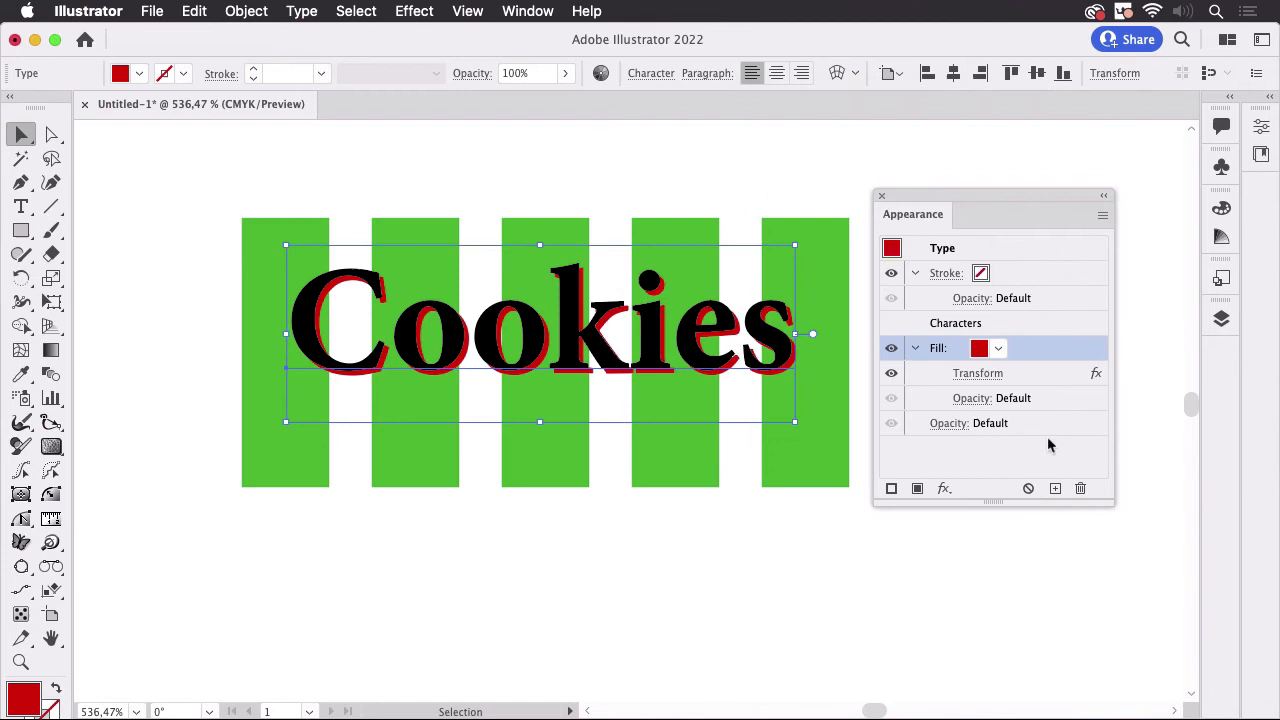
mouse_move(1080, 362)
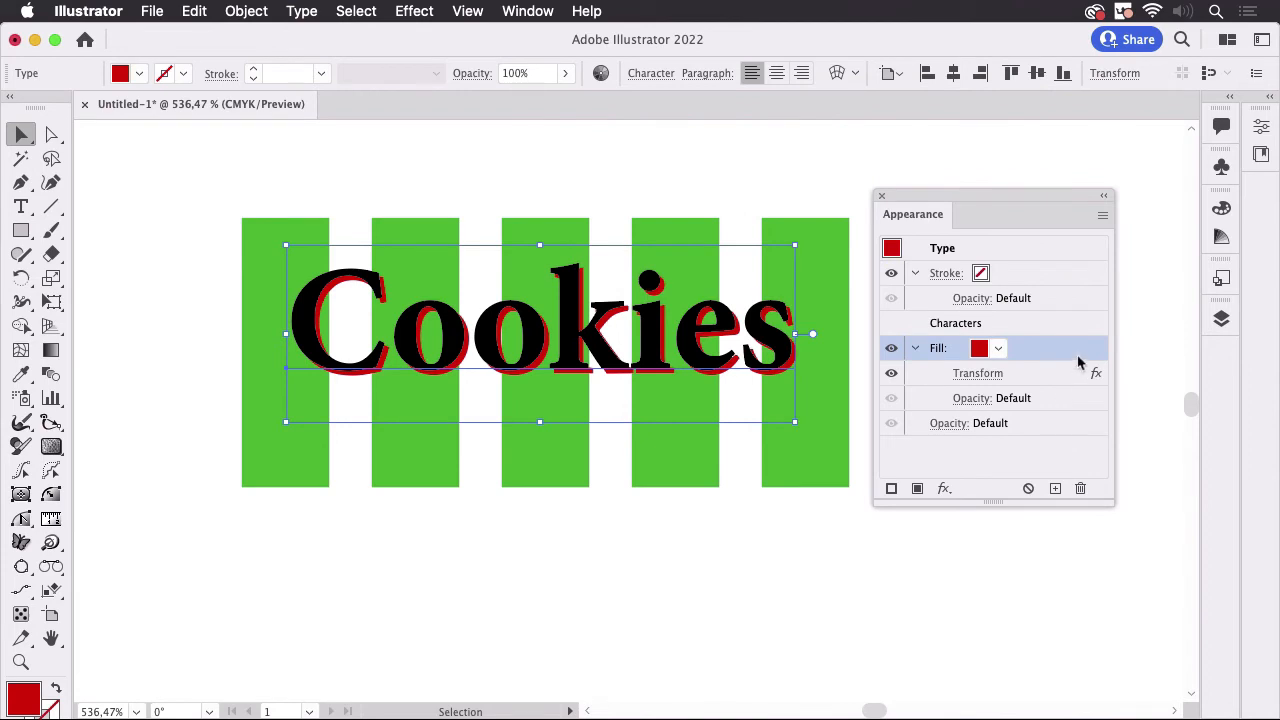
mouse_move(1052, 360)
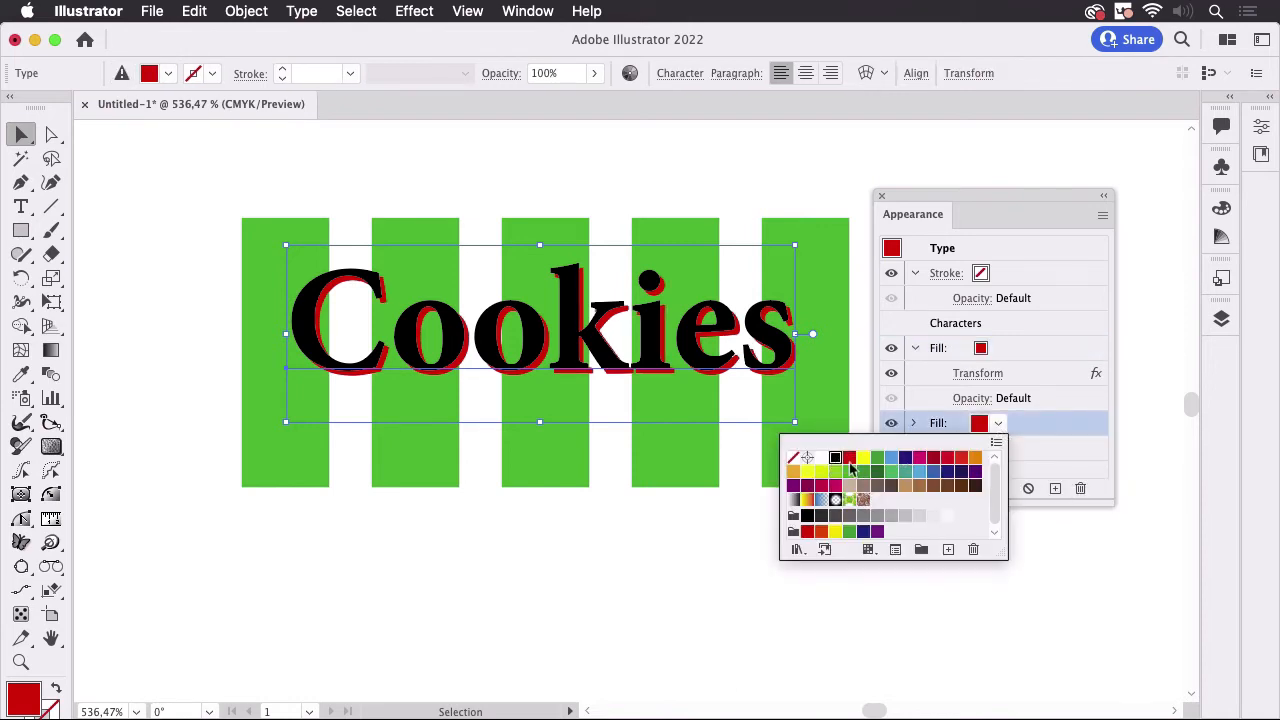
- Make the duplicated fill black and set its Transform move to 0.5 mm both ways
left_click(808, 456)
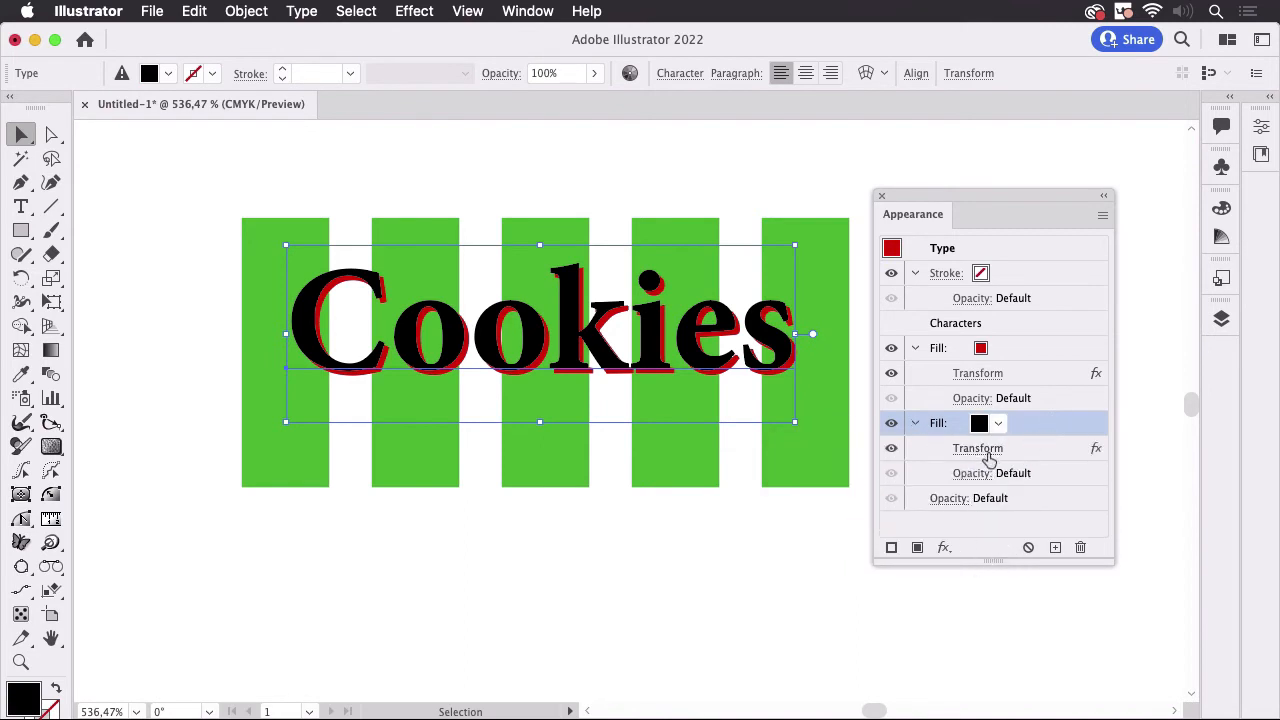
left_click(976, 448)
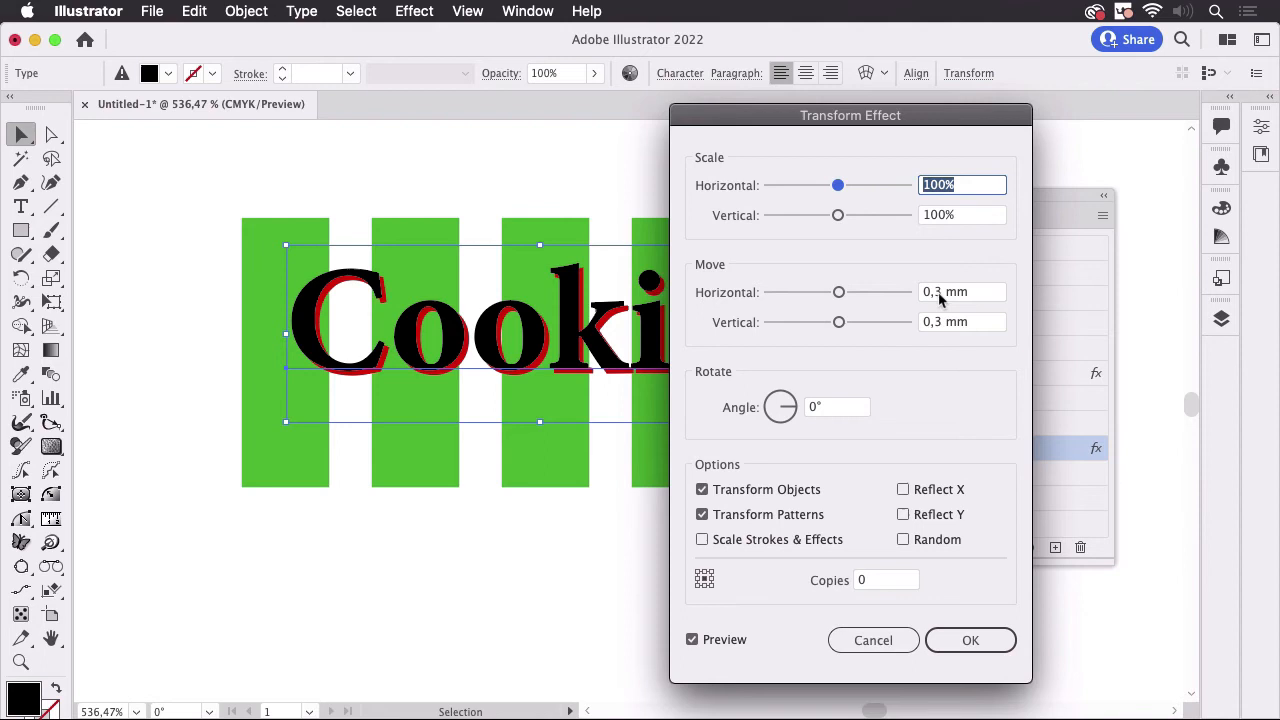
left_click(962, 292)
type("0,5")
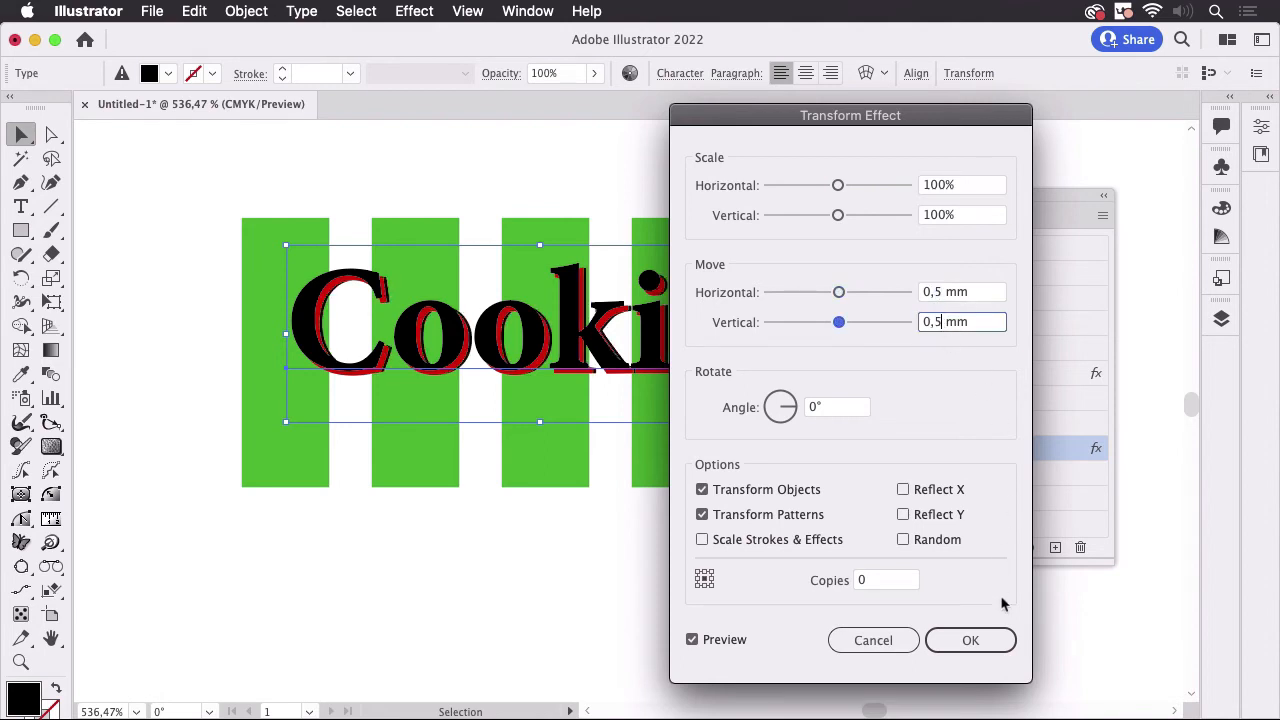
left_click(968, 640)
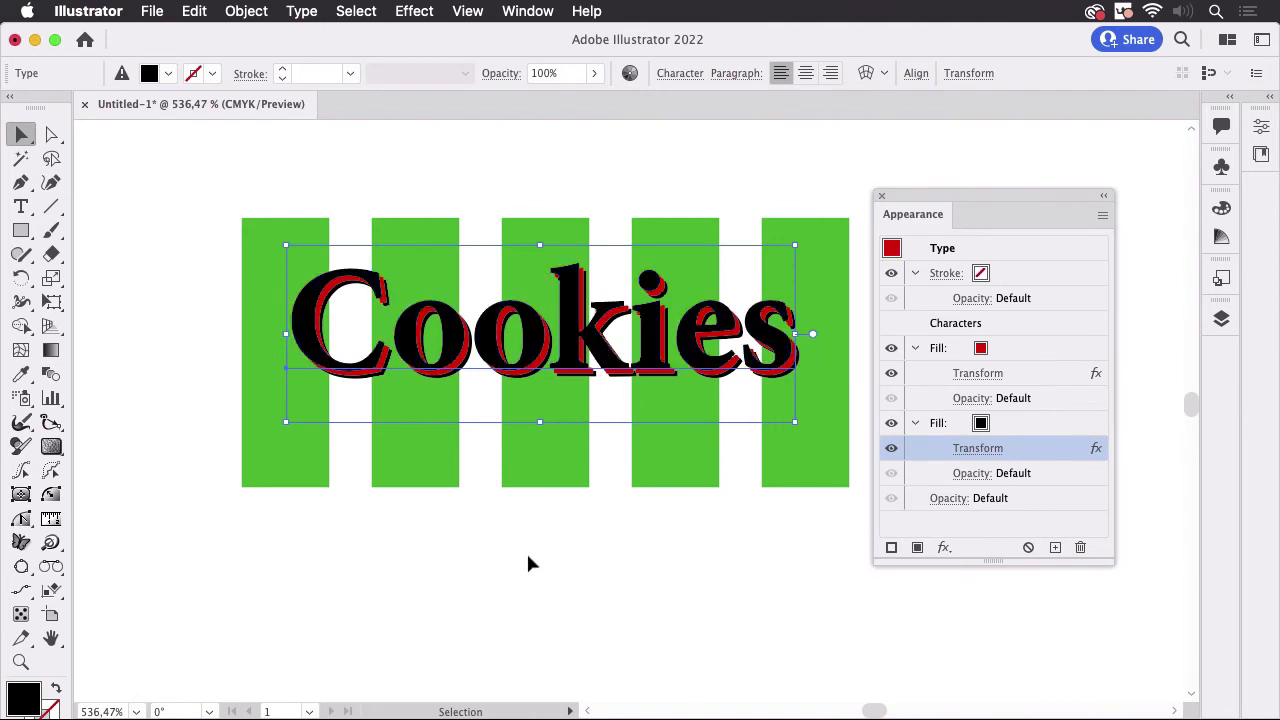
mouse_move(816, 548)
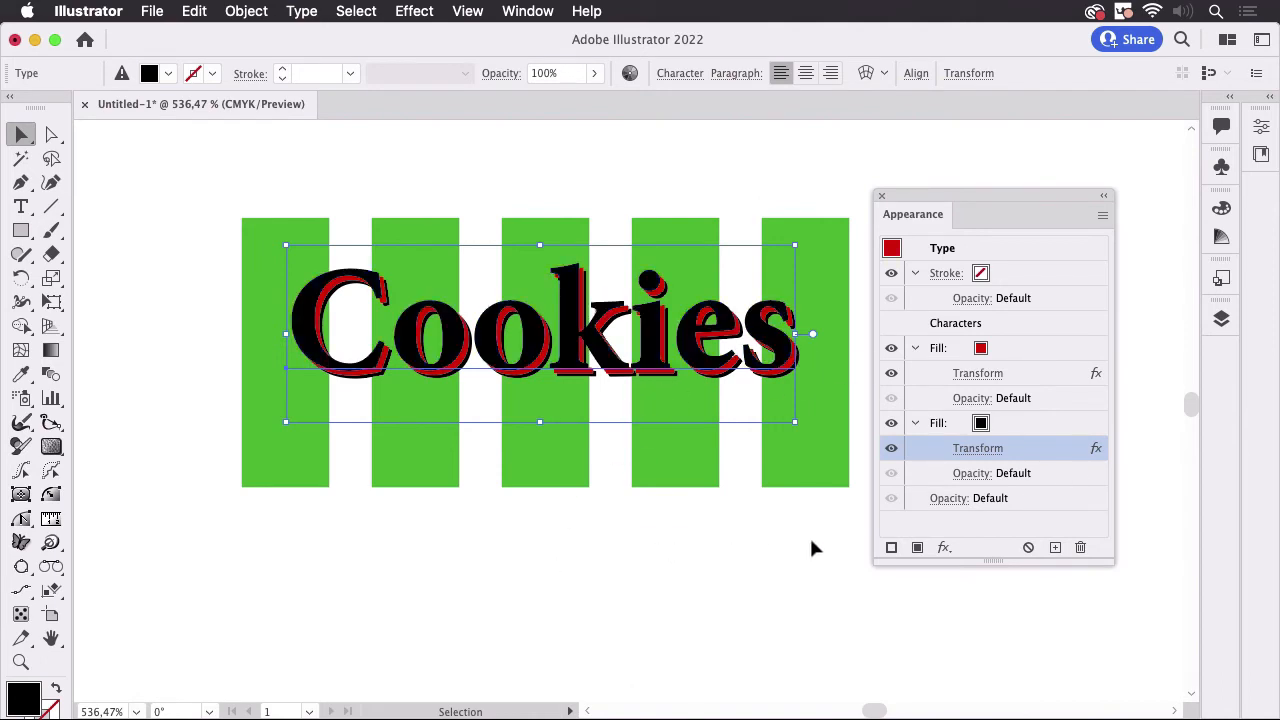
mouse_move(892, 582)
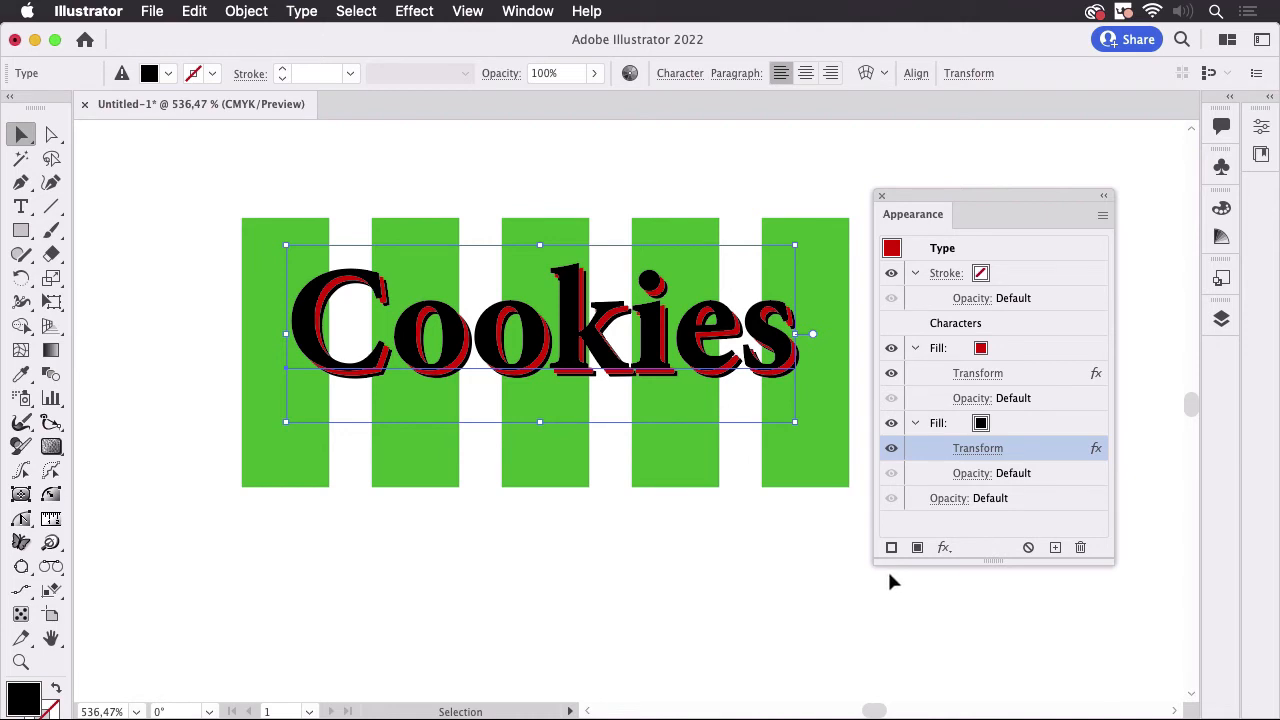
mouse_move(1132, 492)
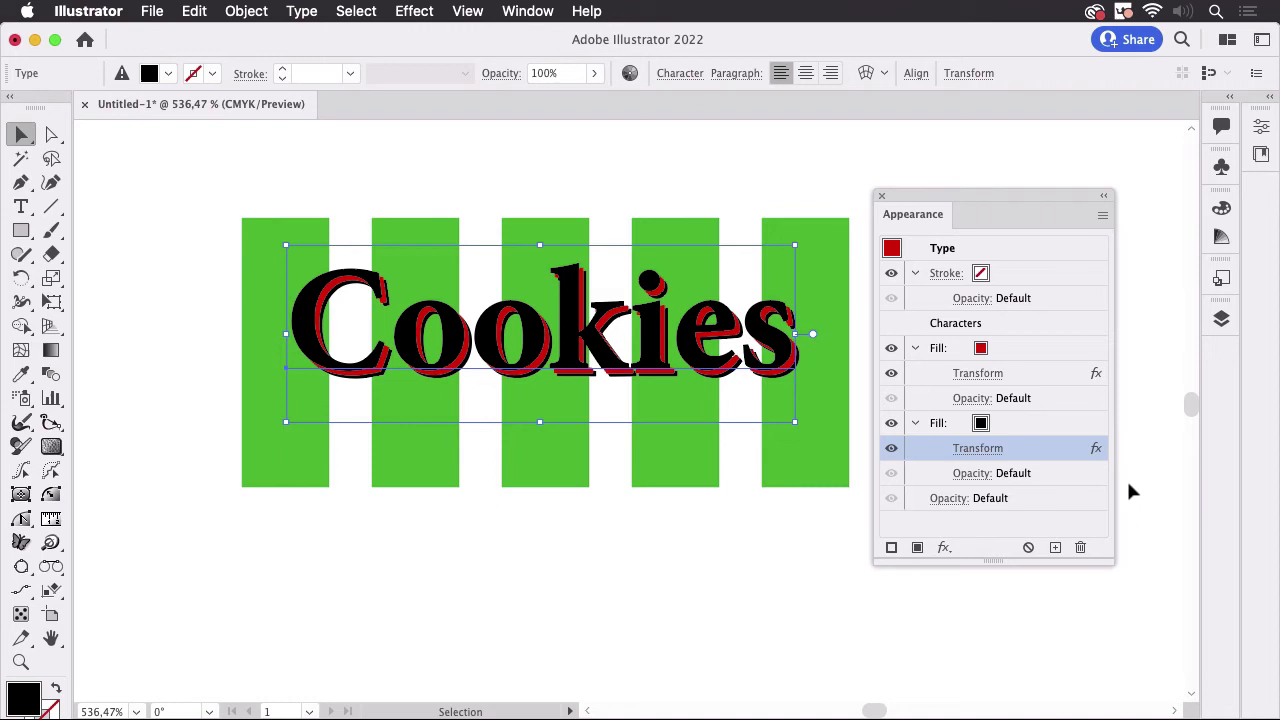
mouse_move(1080, 408)
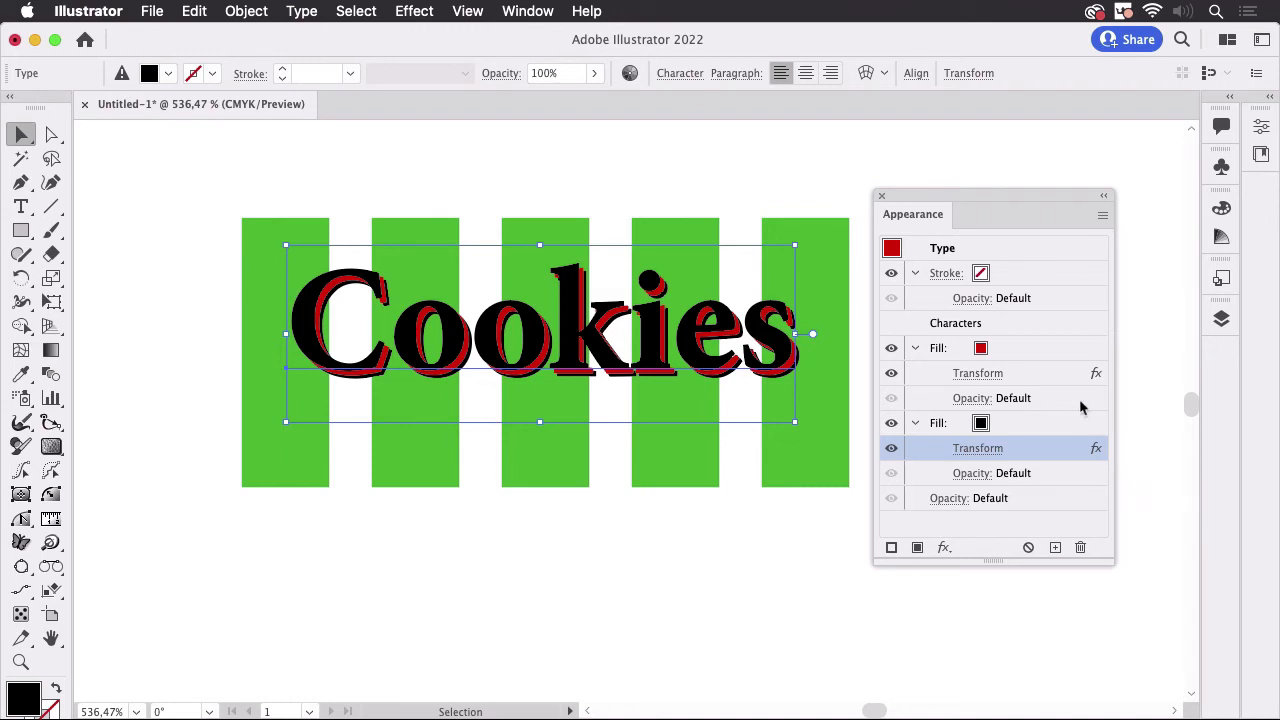
mouse_move(1062, 378)
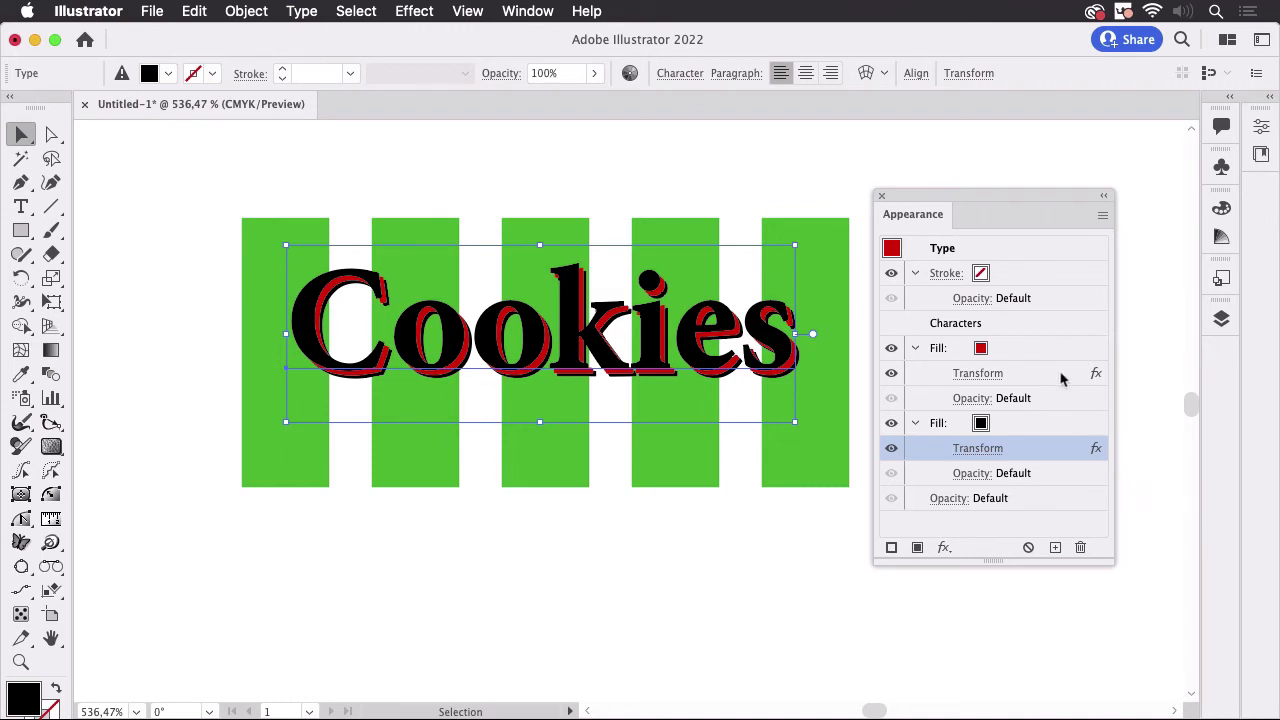
mouse_move(968, 404)
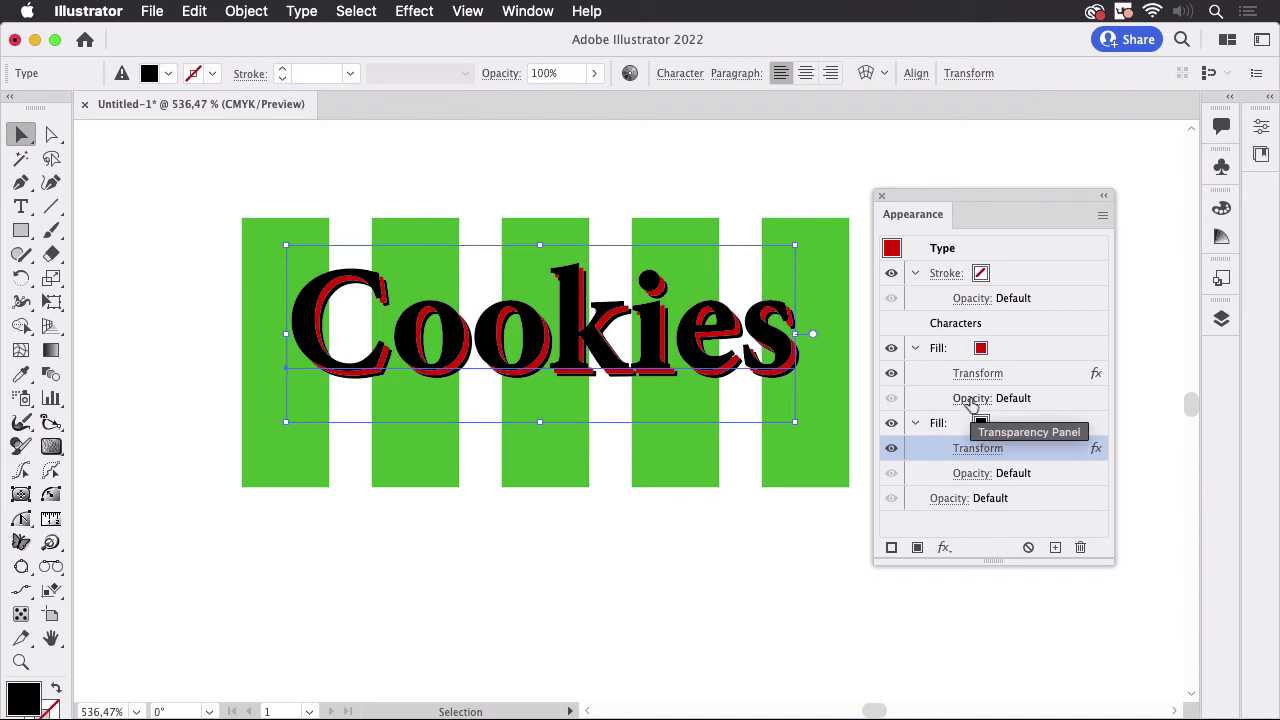
- Set the red fill's opacity to 0% so only black shows
left_click(992, 398)
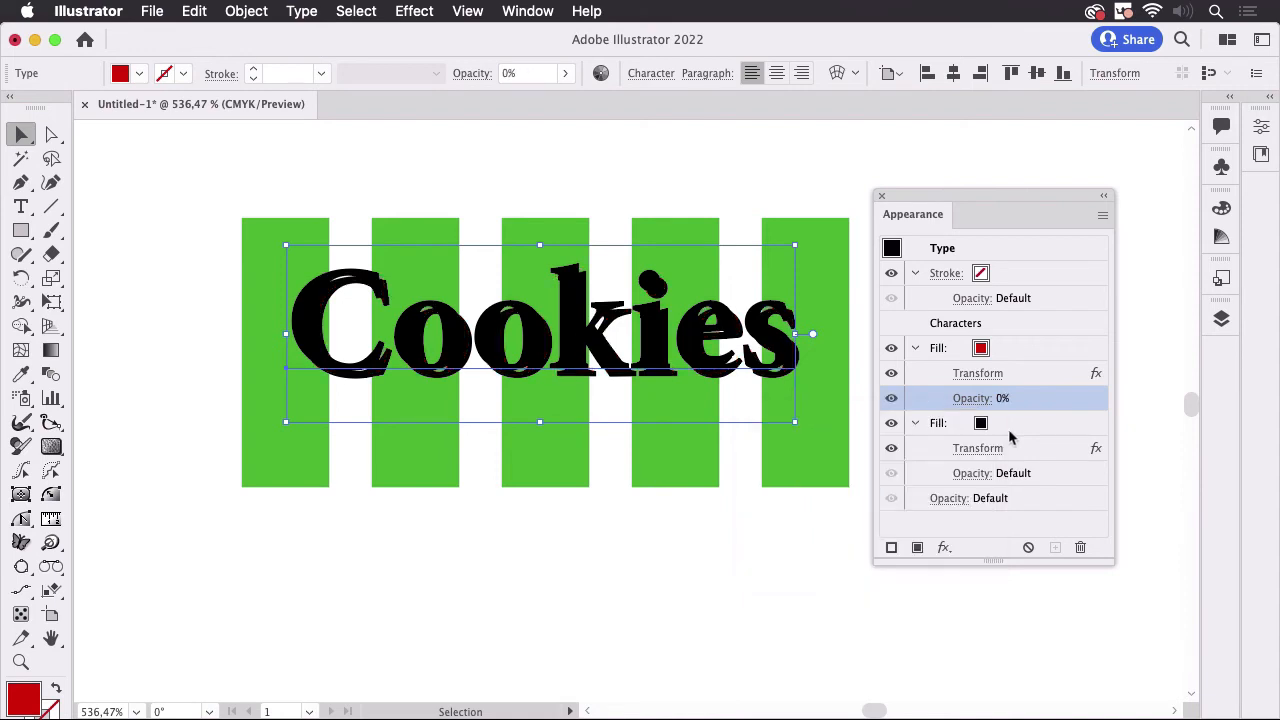
mouse_move(1080, 396)
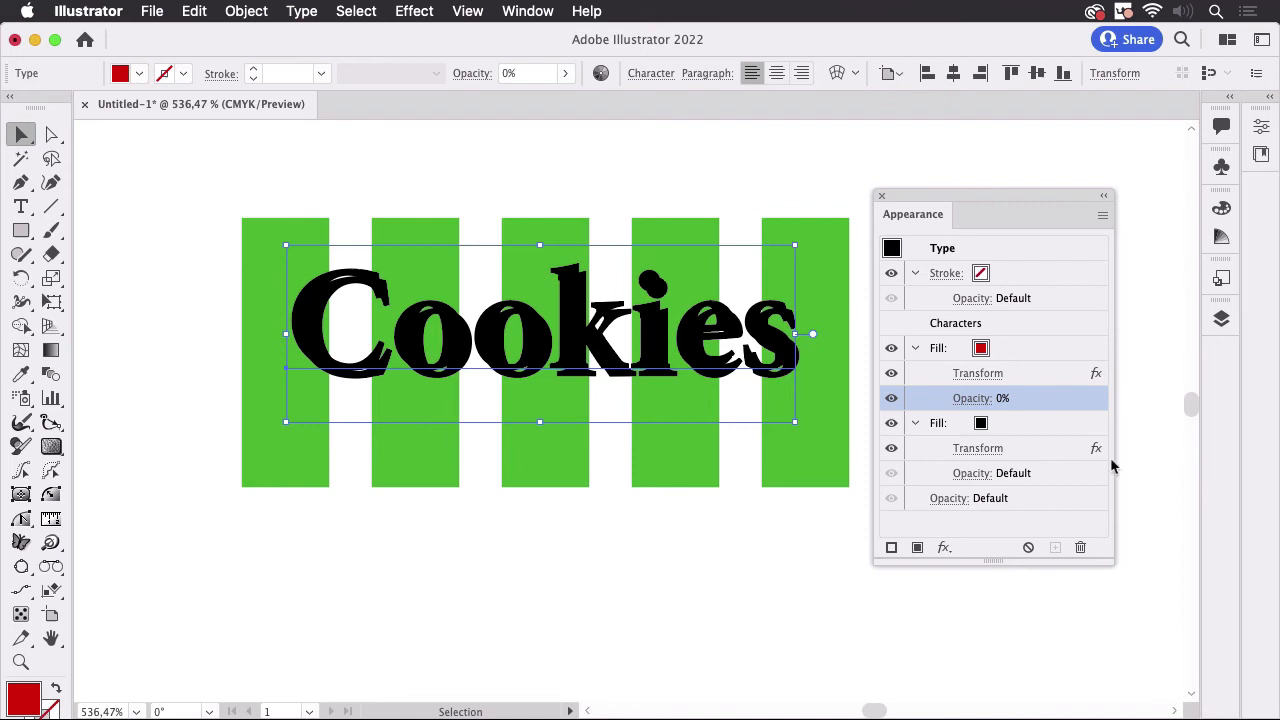
mouse_move(922, 512)
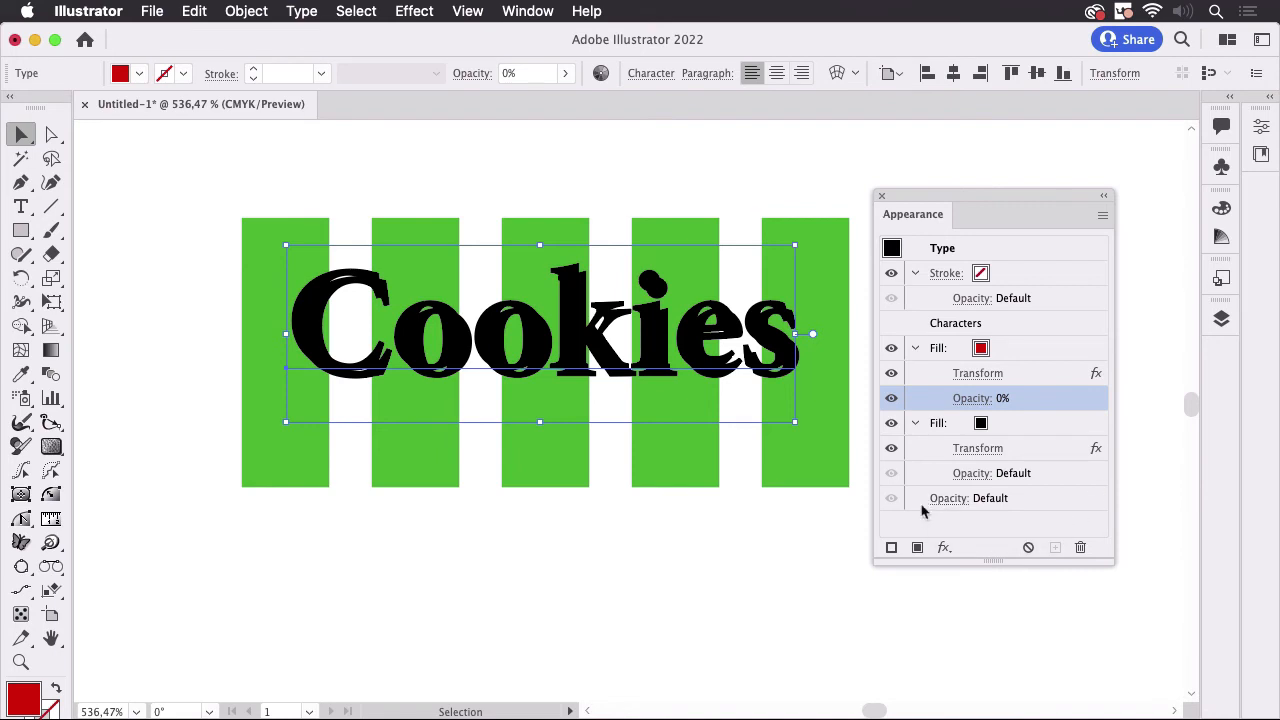
mouse_move(948, 504)
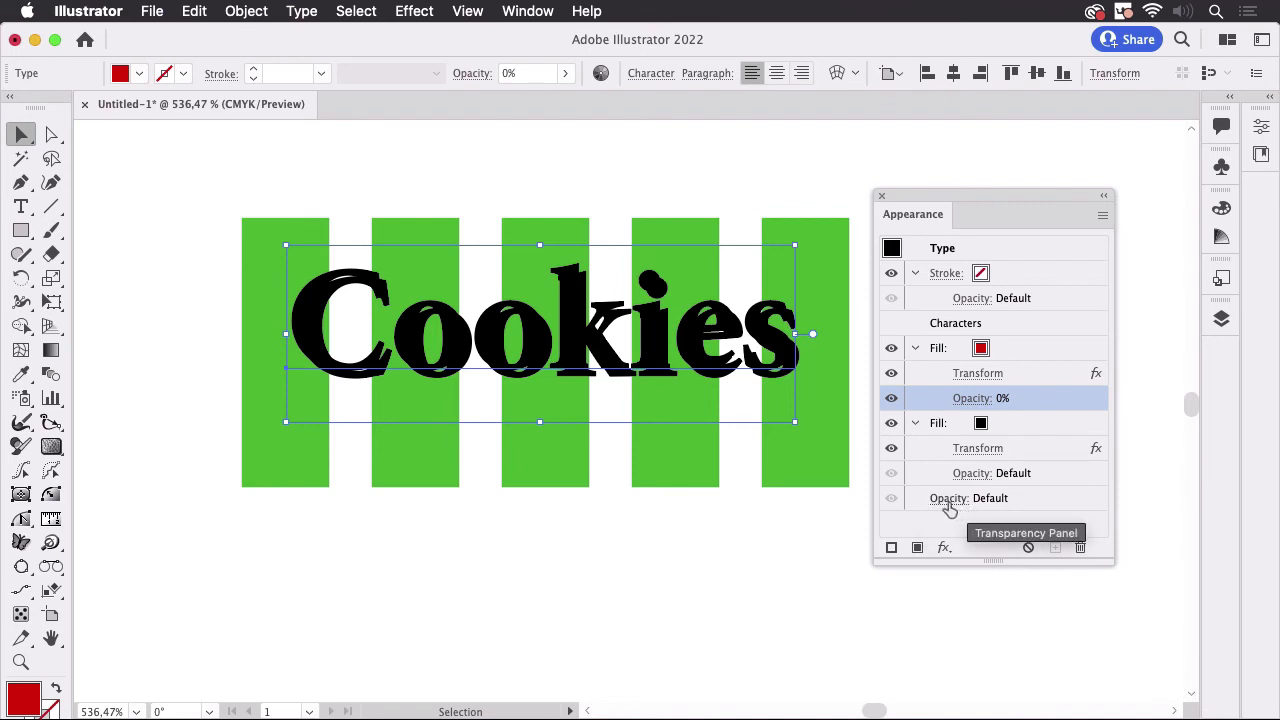
- Enable Knockout Group on the whole Cookies object's transparency
left_click(988, 498)
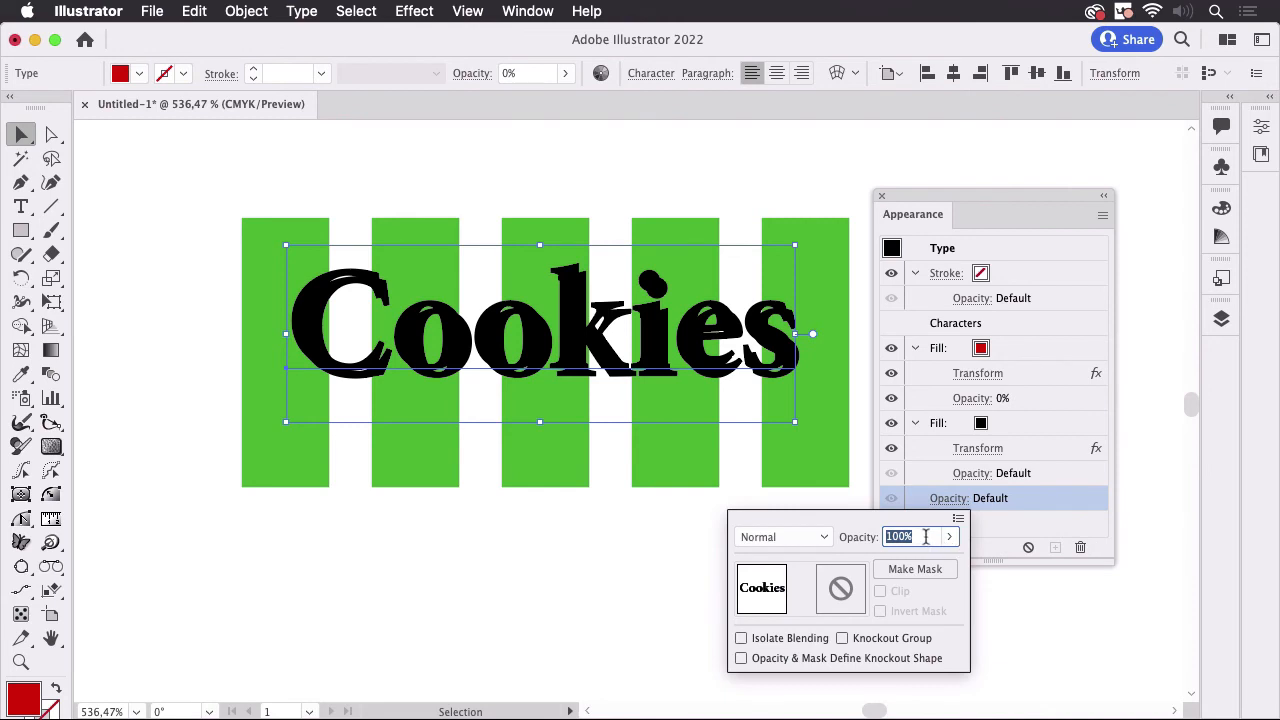
mouse_move(844, 638)
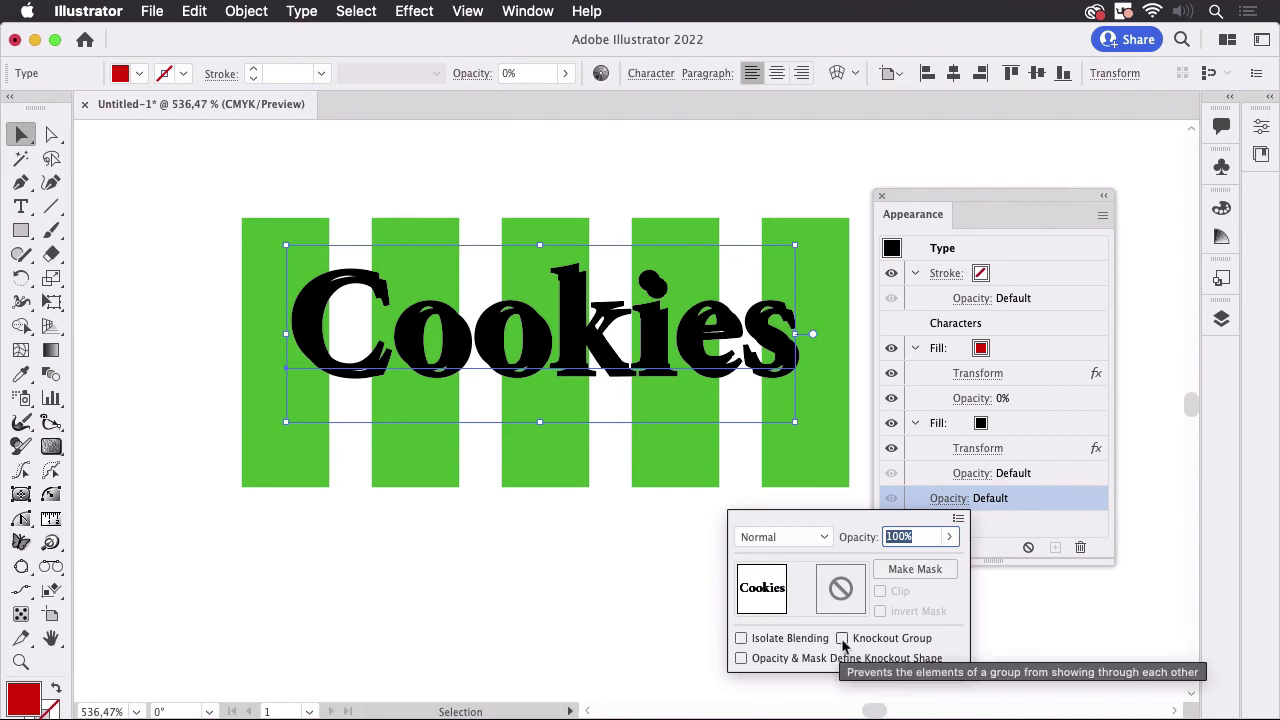
left_click(842, 638)
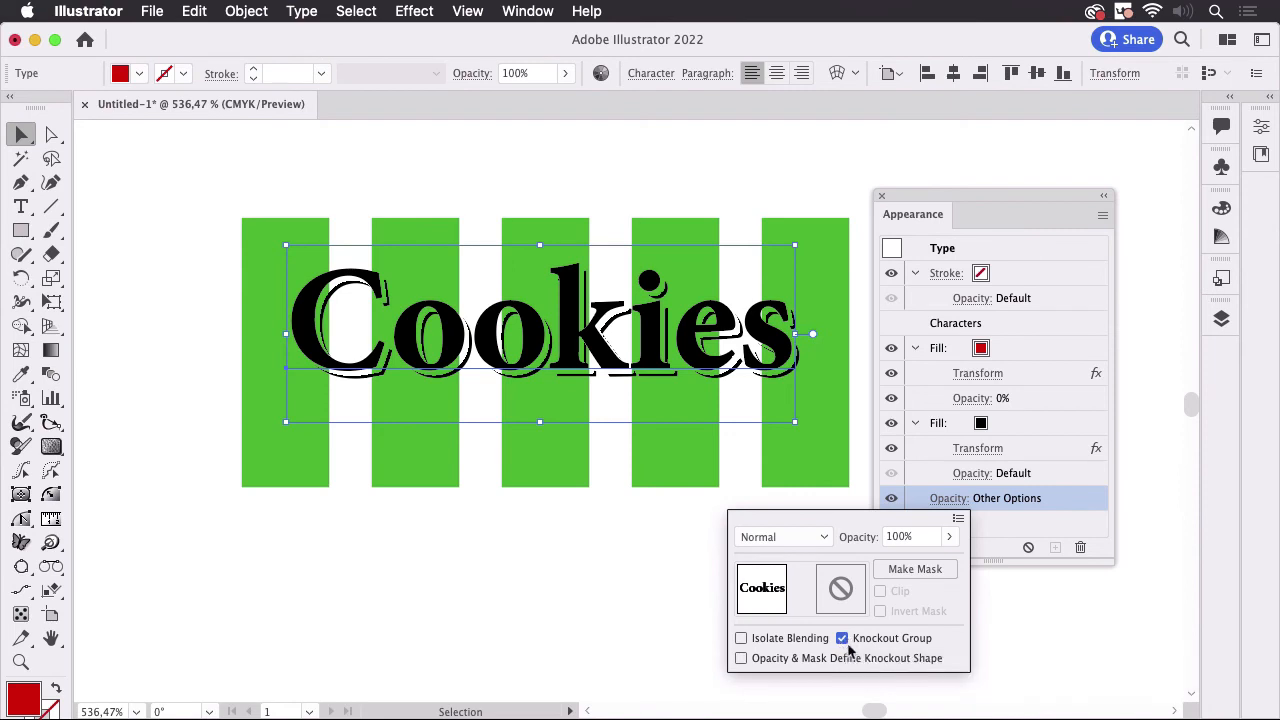
left_click(1148, 492)
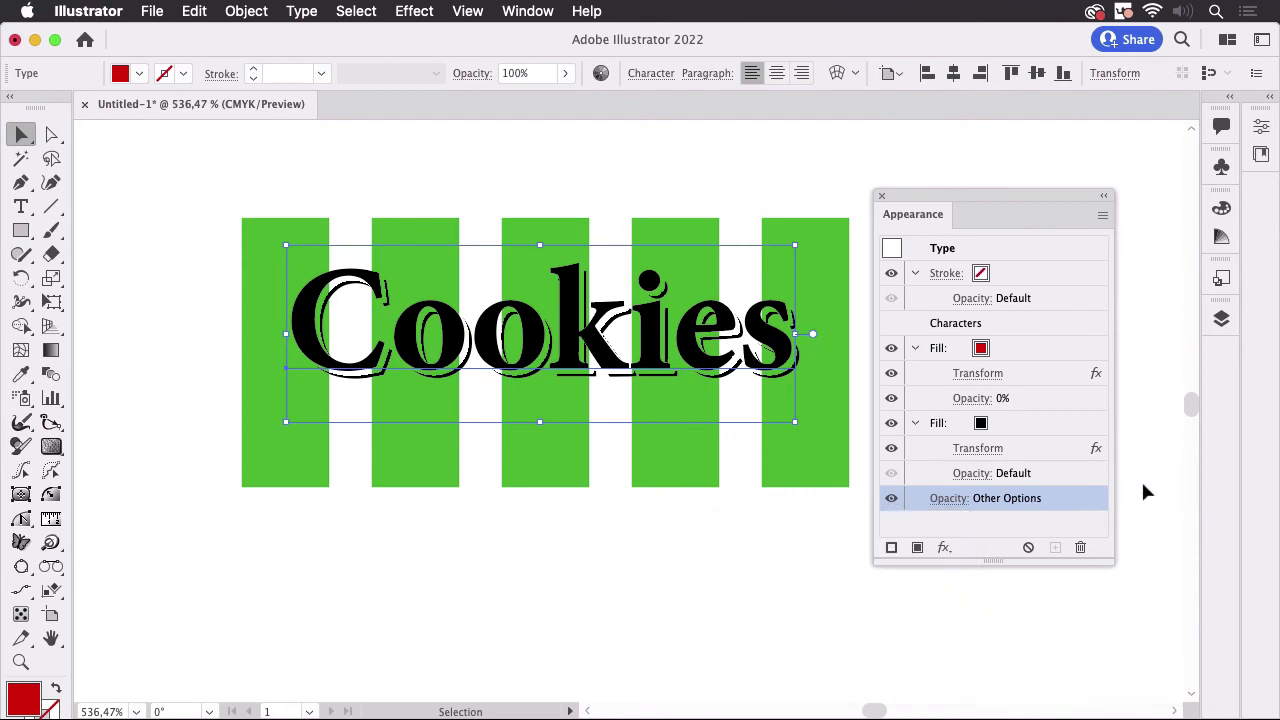
mouse_move(1144, 442)
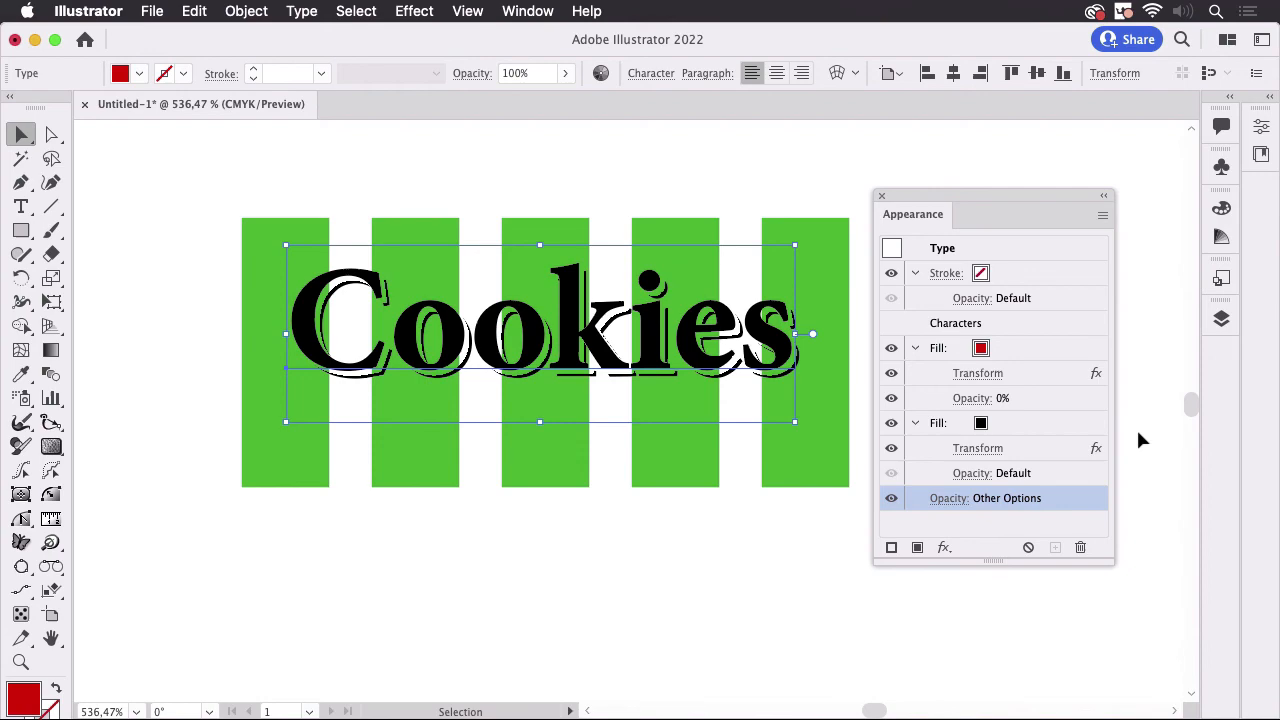
mouse_move(546, 74)
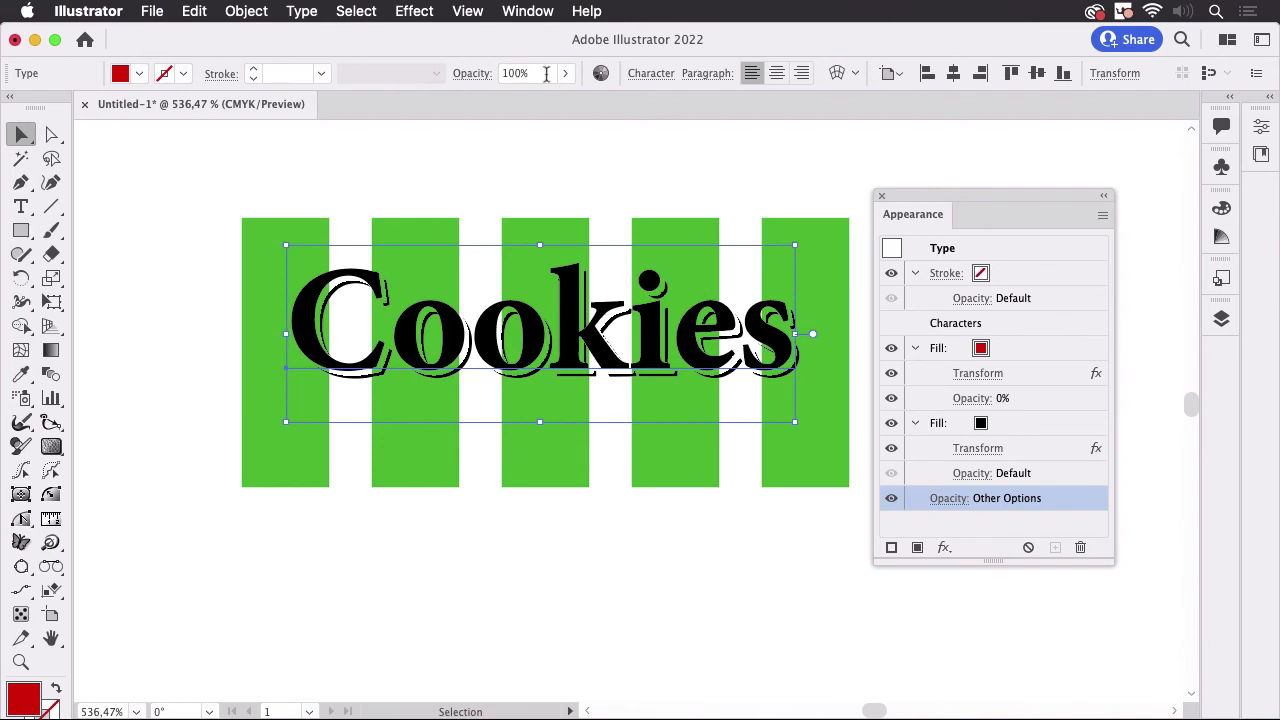
- Switch the document view to Preview on CPU
left_click(468, 12)
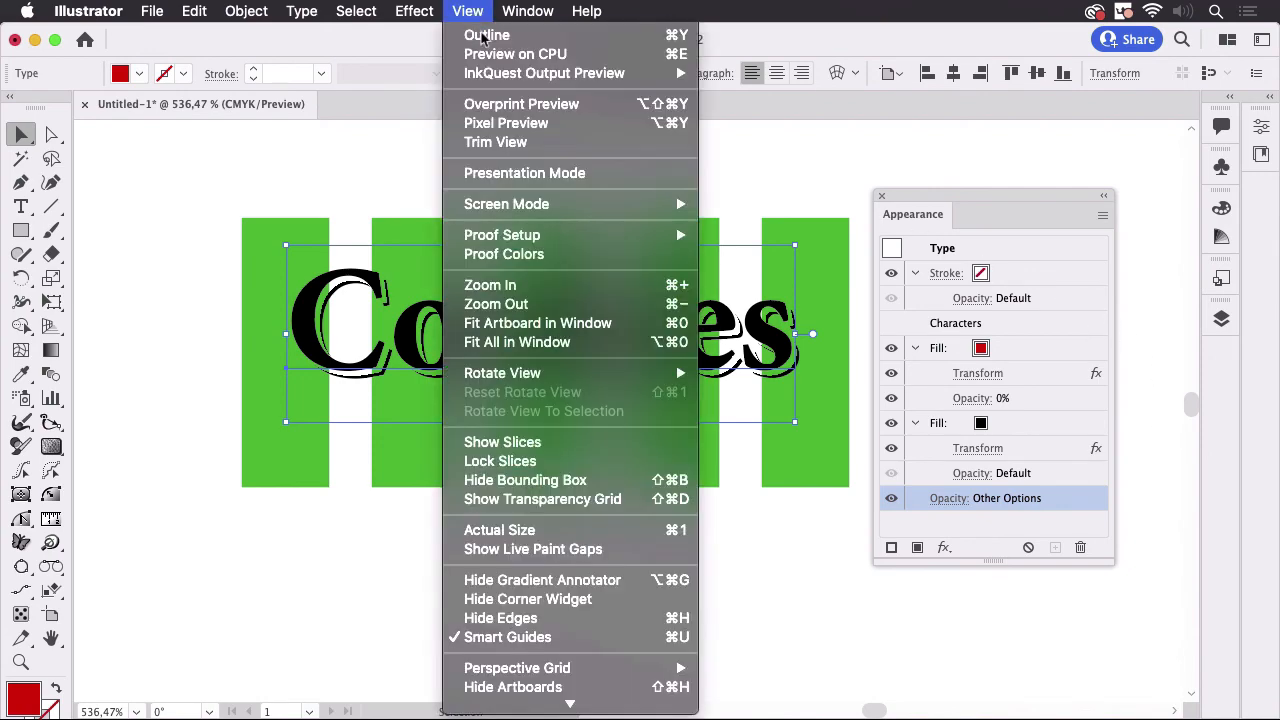
left_click(516, 54)
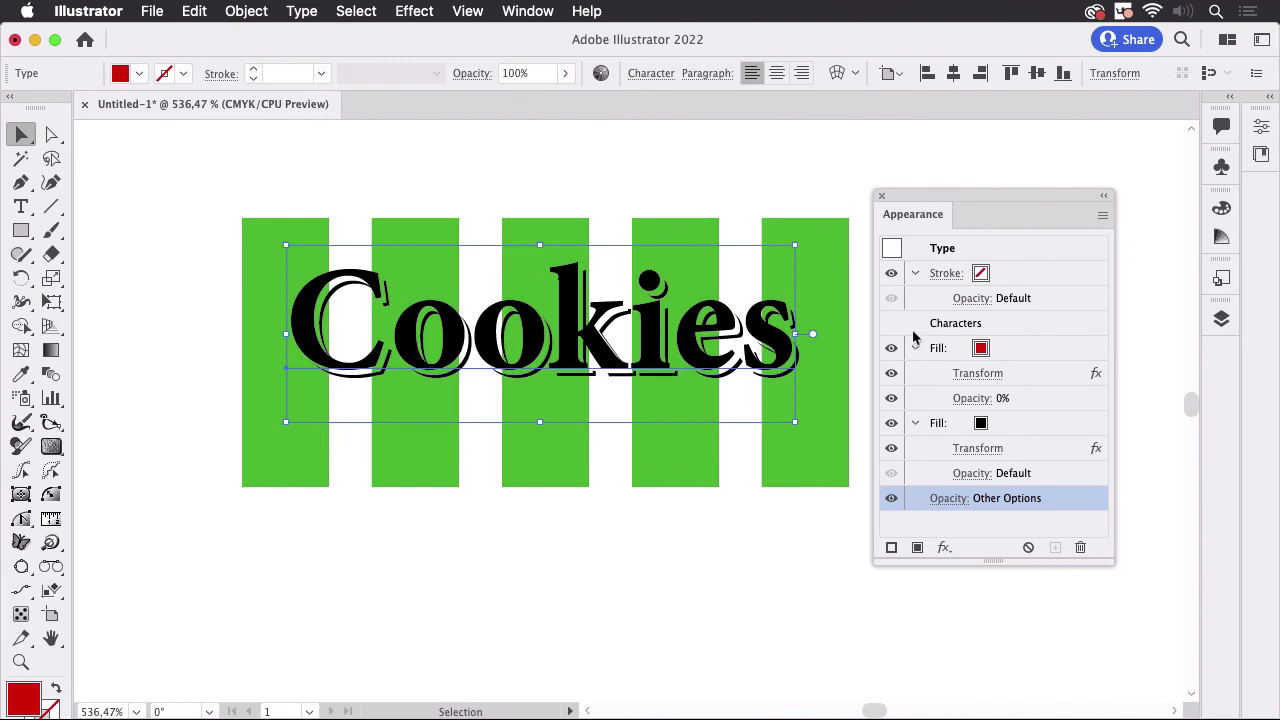
mouse_move(950, 204)
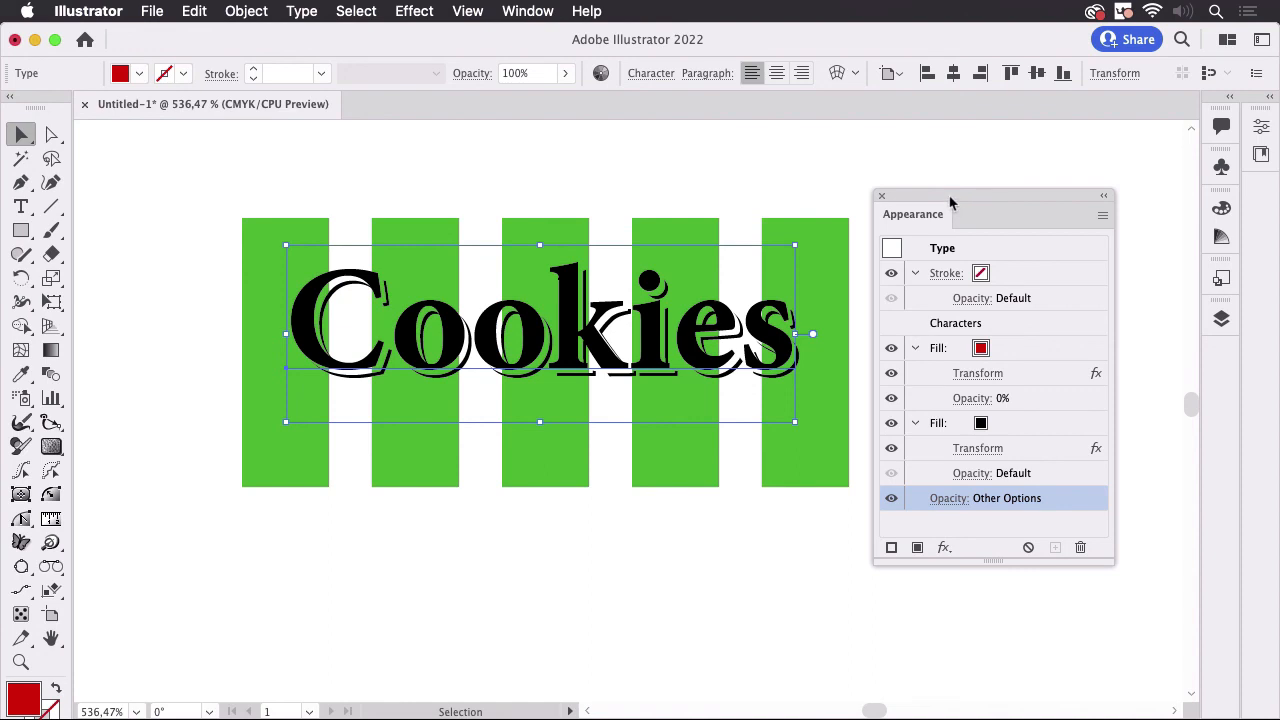